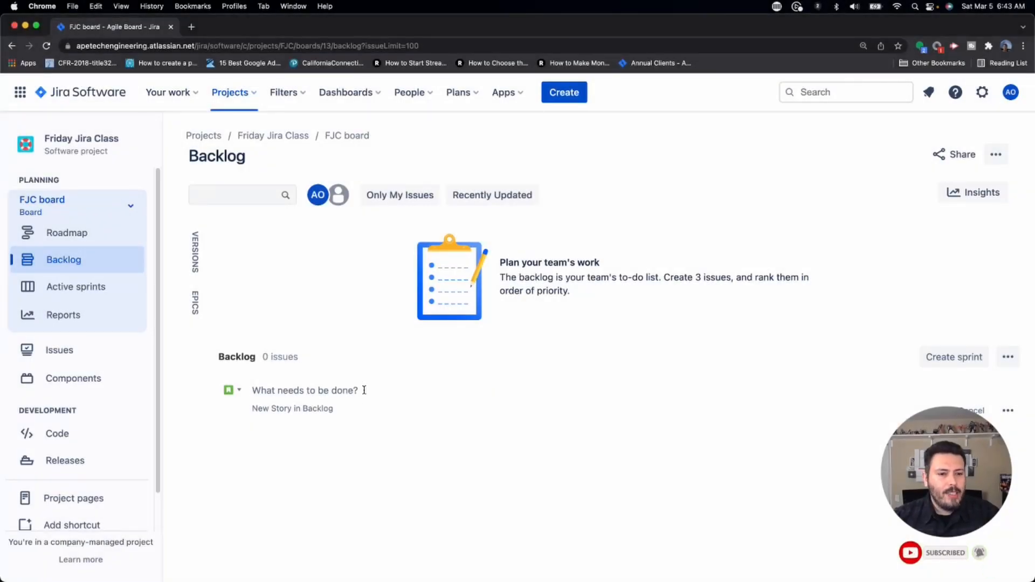
pyautogui.moveTo(317, 329)
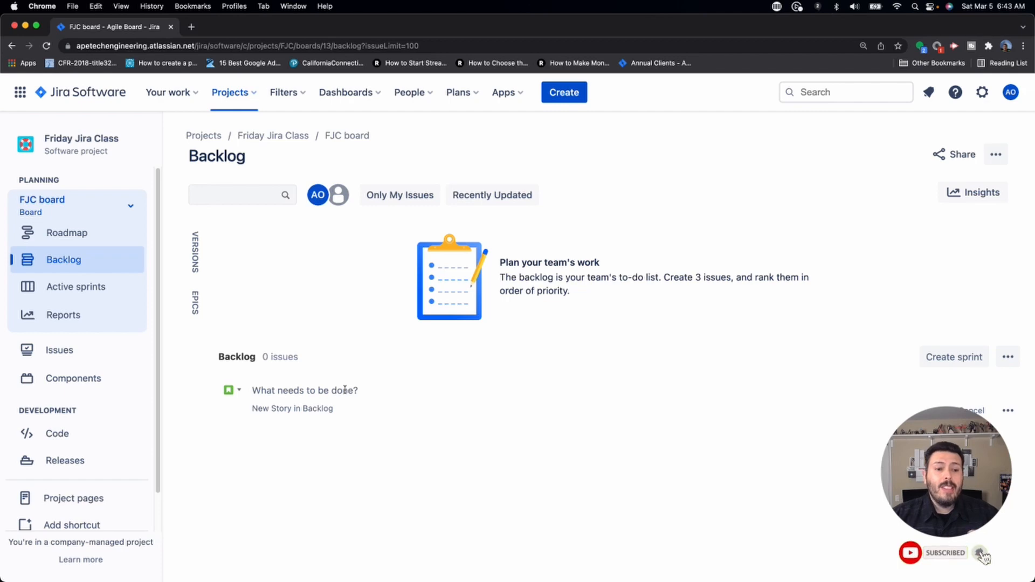
pyautogui.moveTo(381, 440)
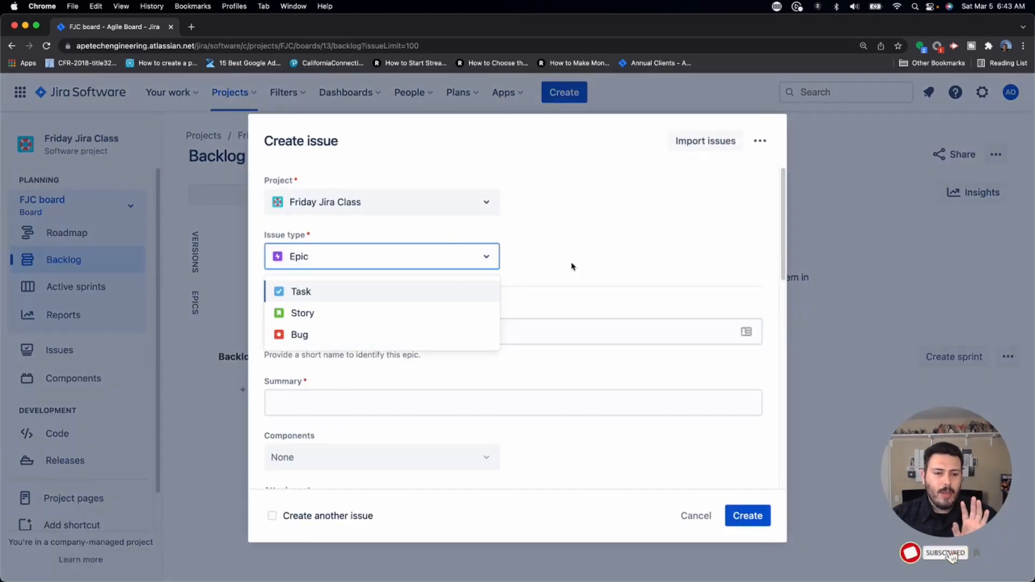
# Create the backlog stories Story Number 1, 2 and 3 via inline Create issue.
pyautogui.click(696, 516)
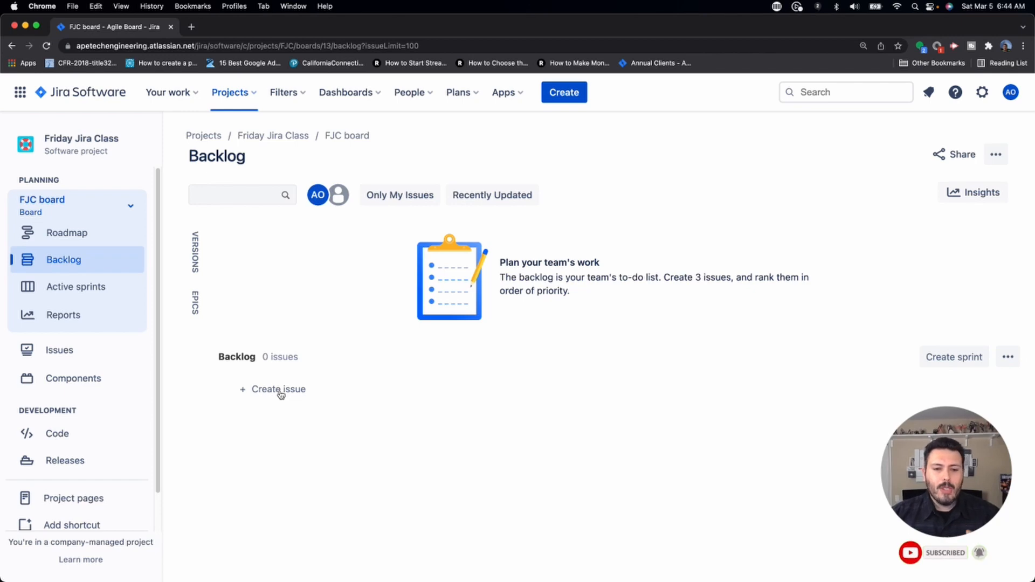
pyautogui.click(279, 389)
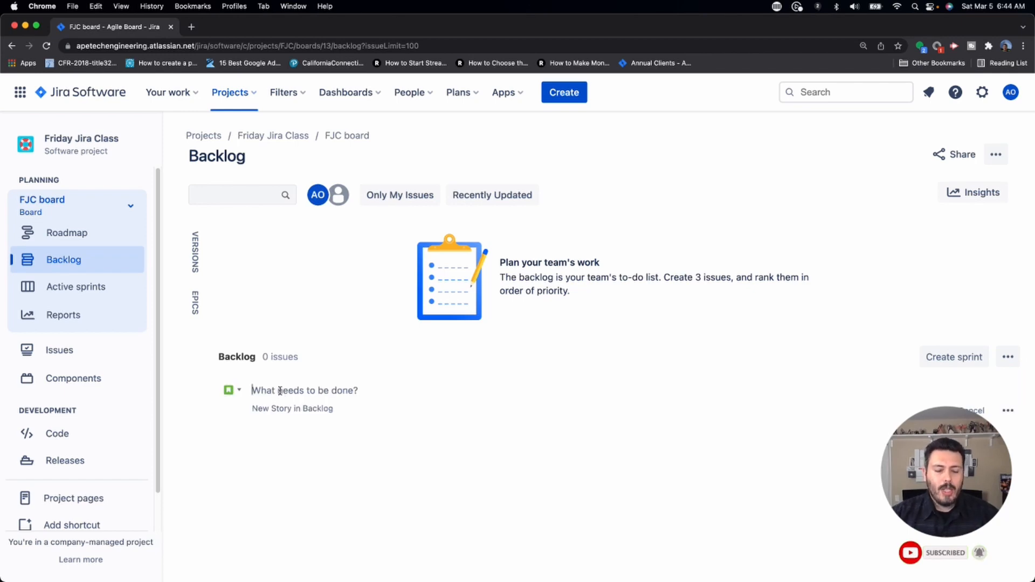
pyautogui.write('Story')
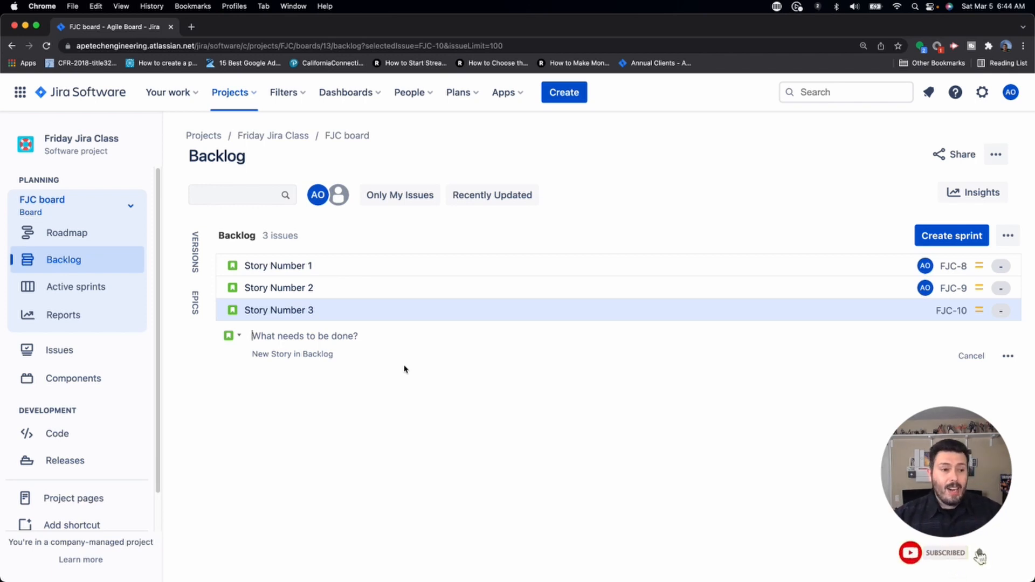
pyautogui.moveTo(369, 268)
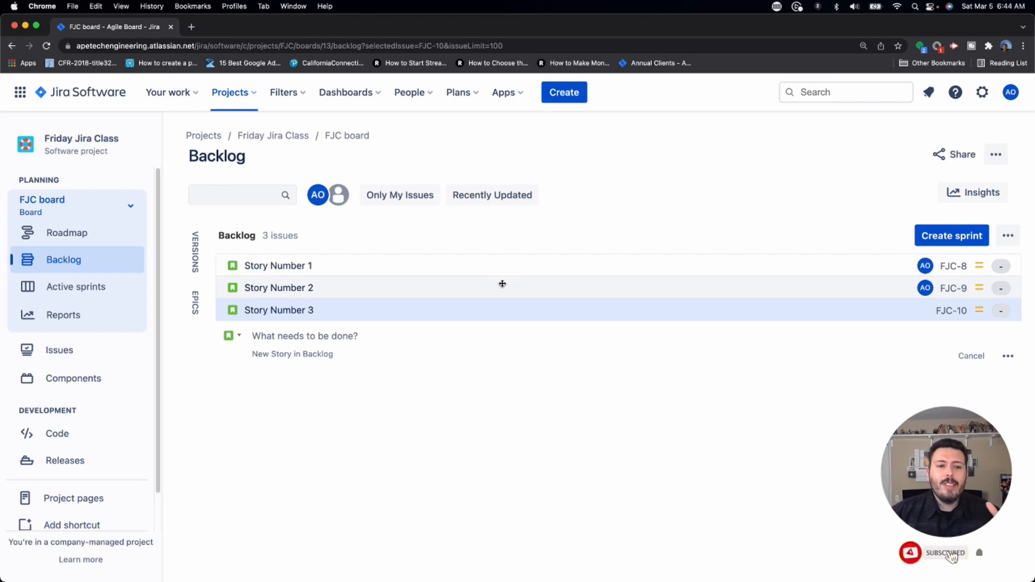
pyautogui.moveTo(511, 386)
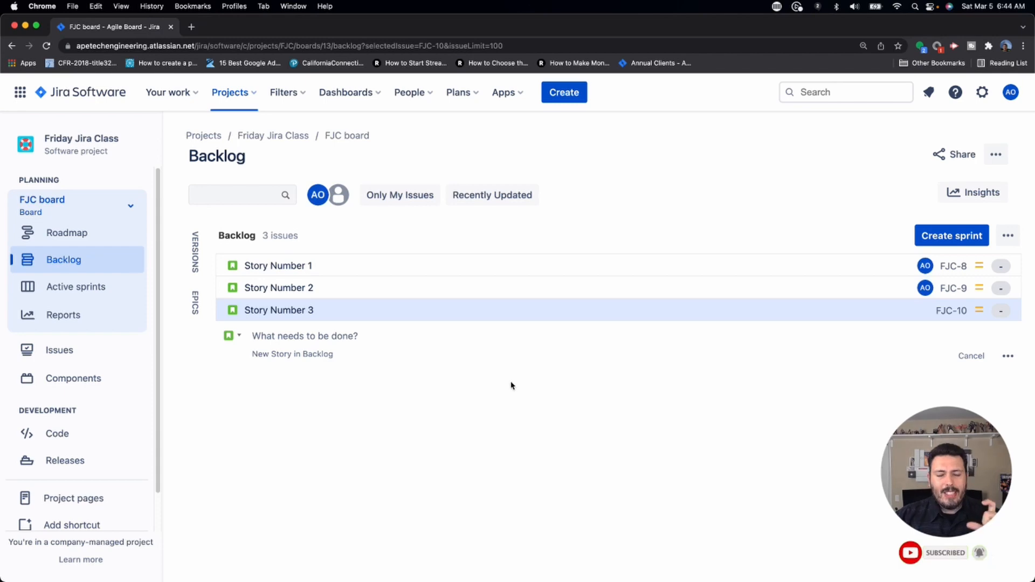
pyautogui.click(304, 335)
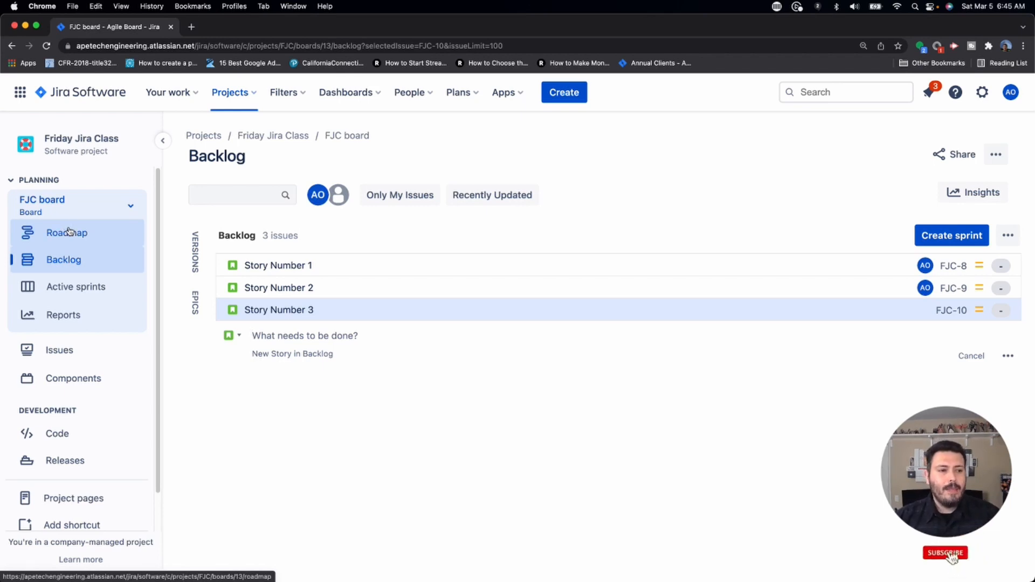
# On the roadmap, create epic 'This is a great epic' with child stories A story for epic 1, 2 and 3.
pyautogui.click(67, 233)
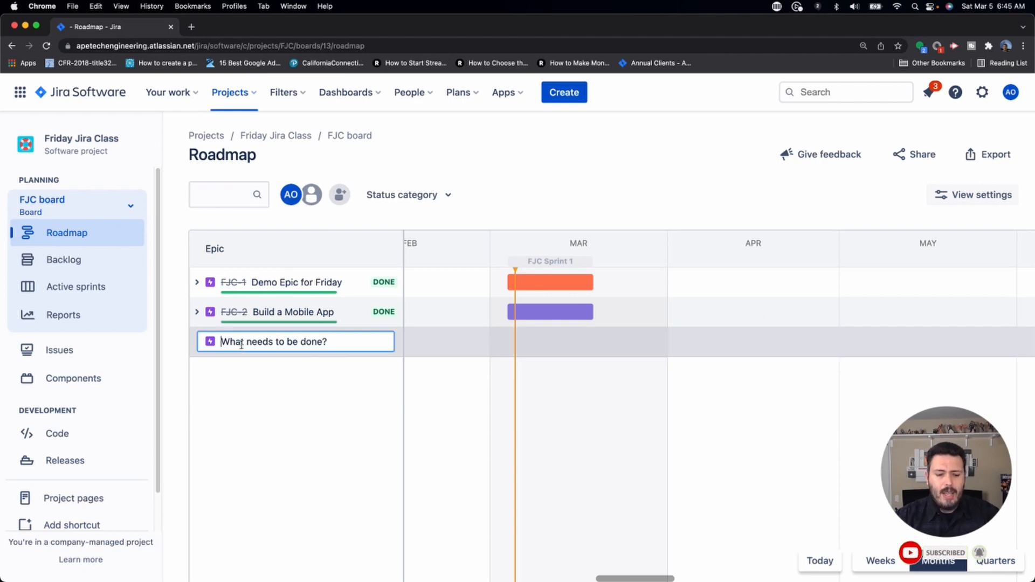
pyautogui.write('This is a grea')
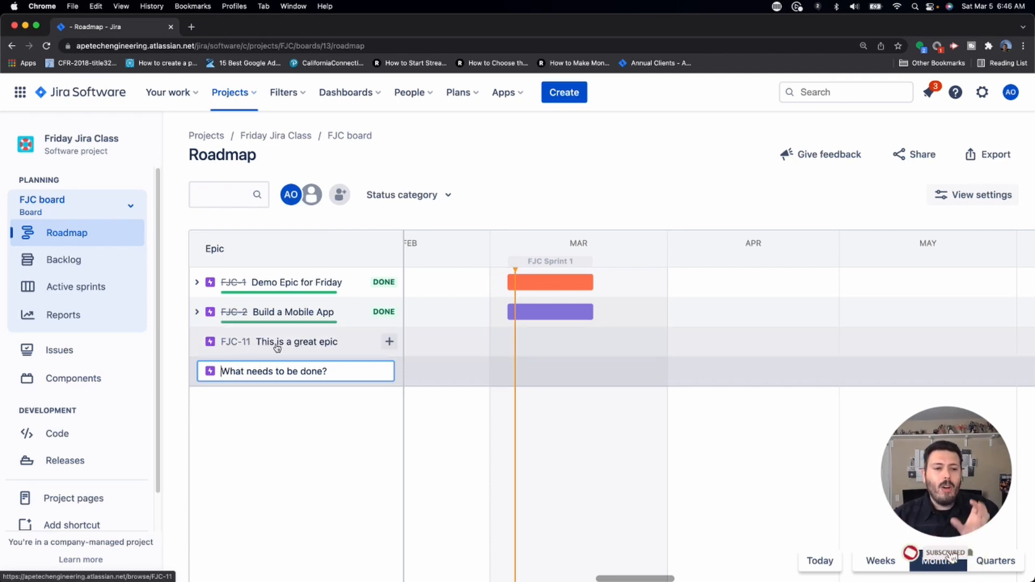
pyautogui.moveTo(389, 342)
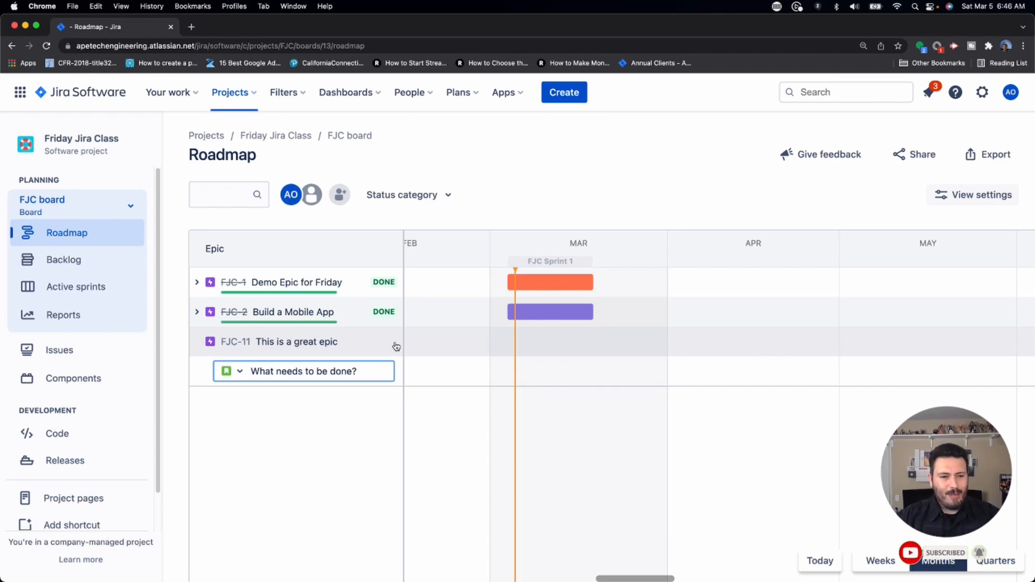
pyautogui.write('A t')
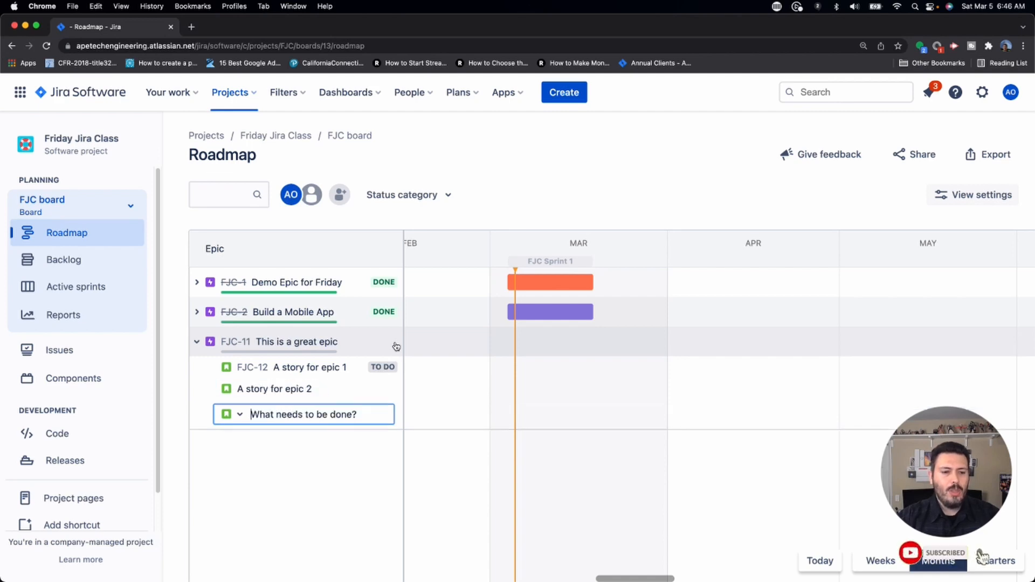
pyautogui.write('A story for')
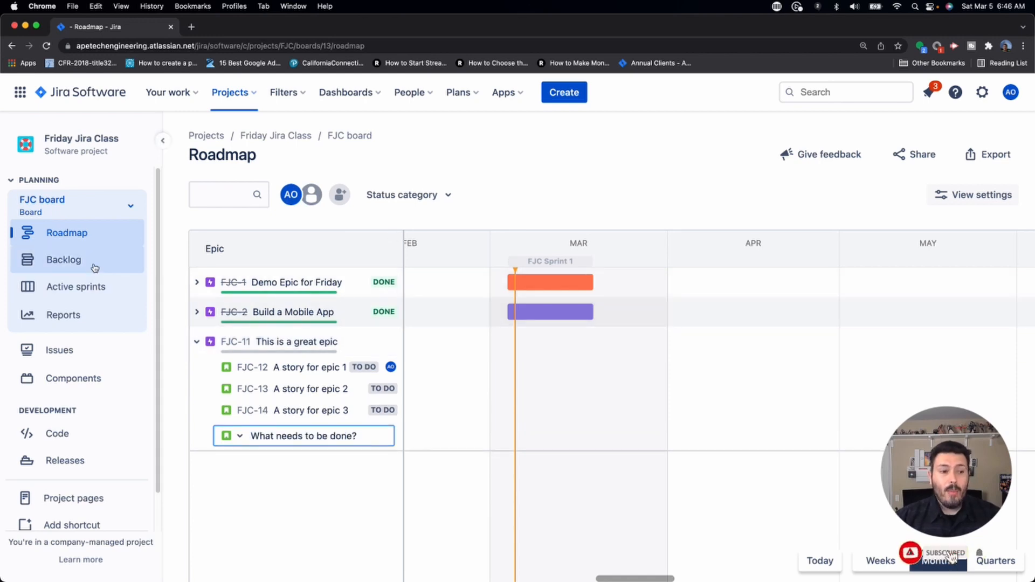
# Return to the backlog showing six issues, FJC-12 to FJC-14 tagged to the new epic.
pyautogui.click(64, 260)
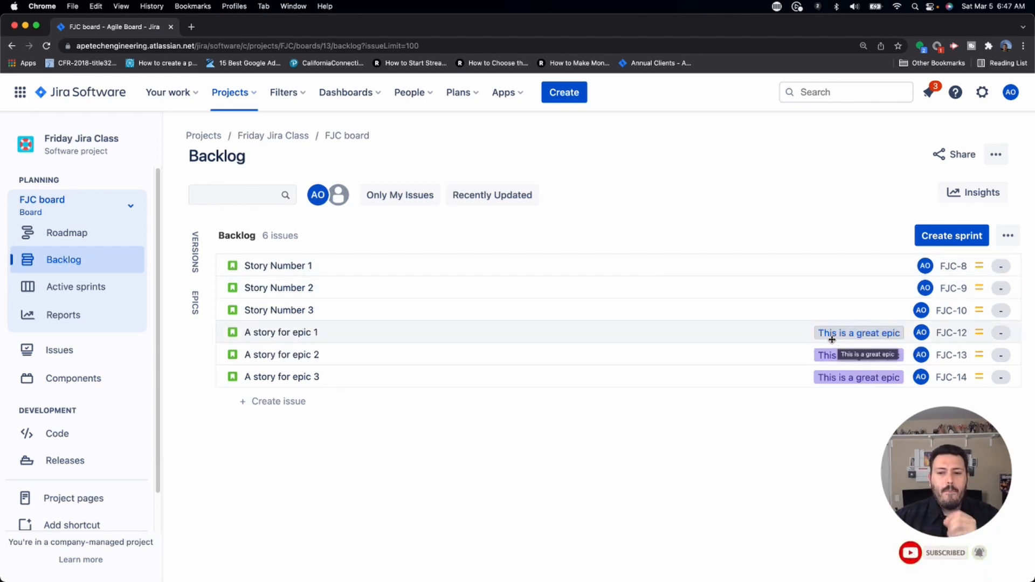
pyautogui.moveTo(707, 339)
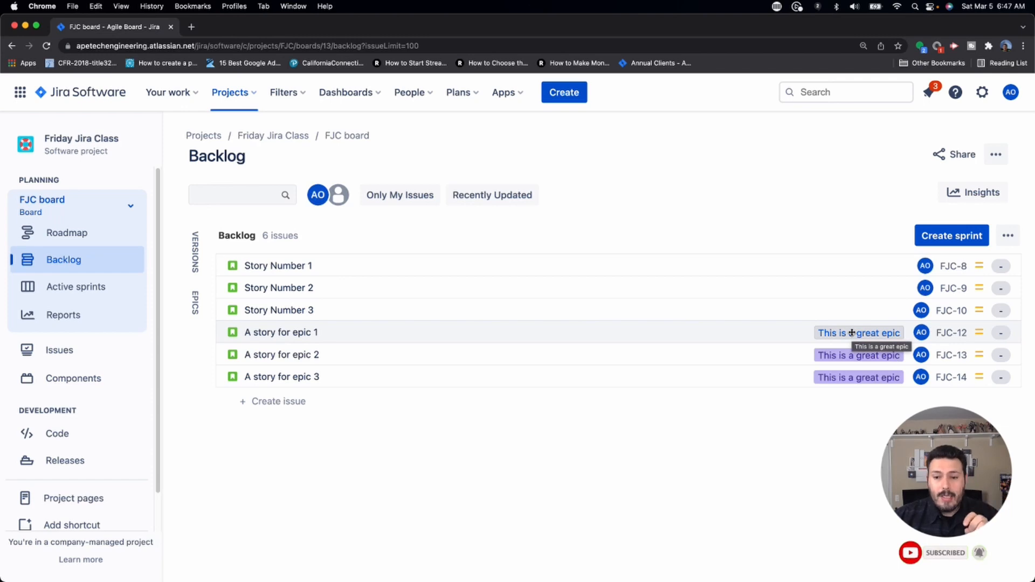
pyautogui.moveTo(766, 336)
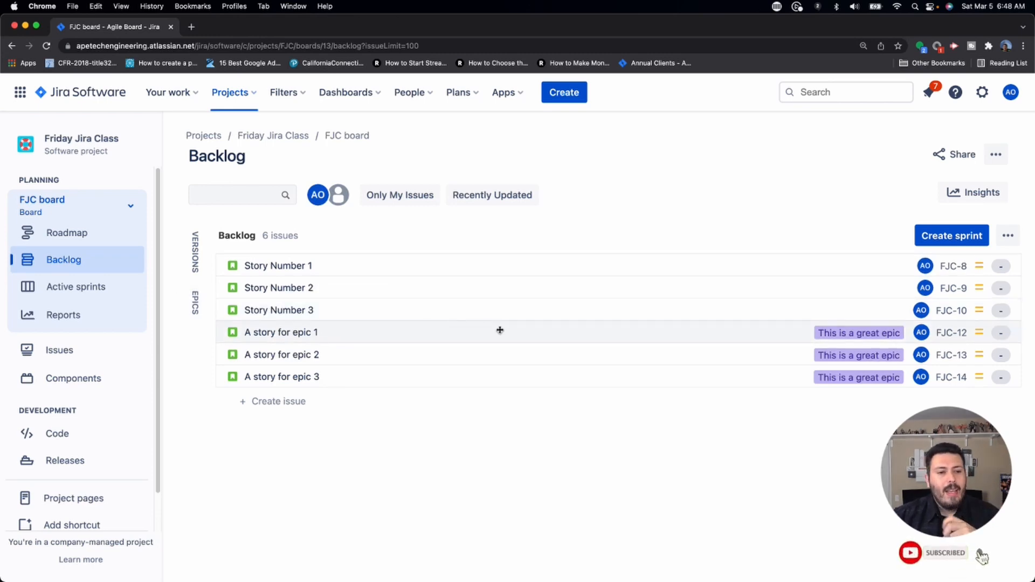
pyautogui.moveTo(508, 301)
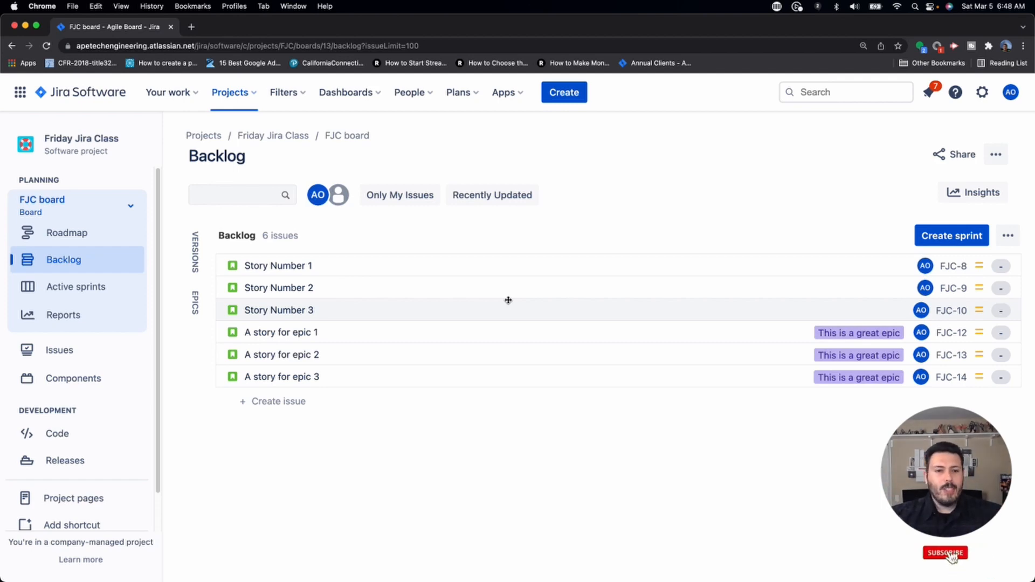
pyautogui.click(944, 552)
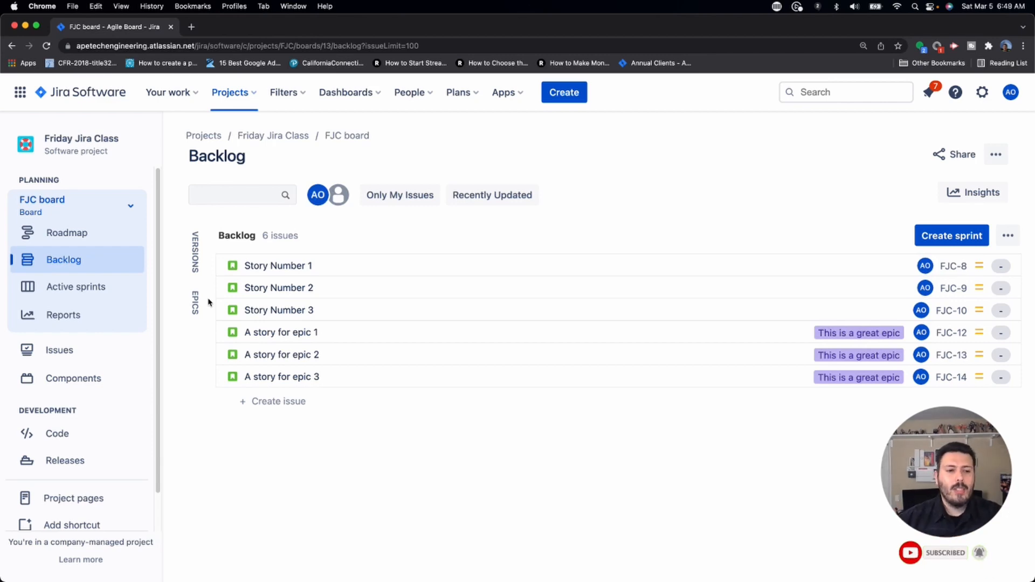
# From the Epics panel, create the epic 'An epic of epic proportions' with matching summary.
pyautogui.click(196, 301)
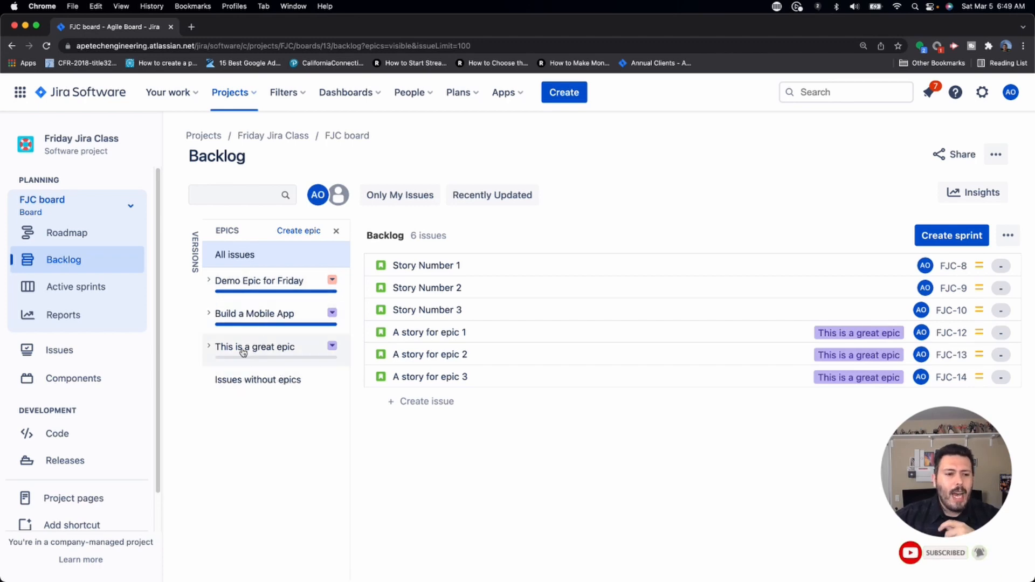
pyautogui.click(258, 379)
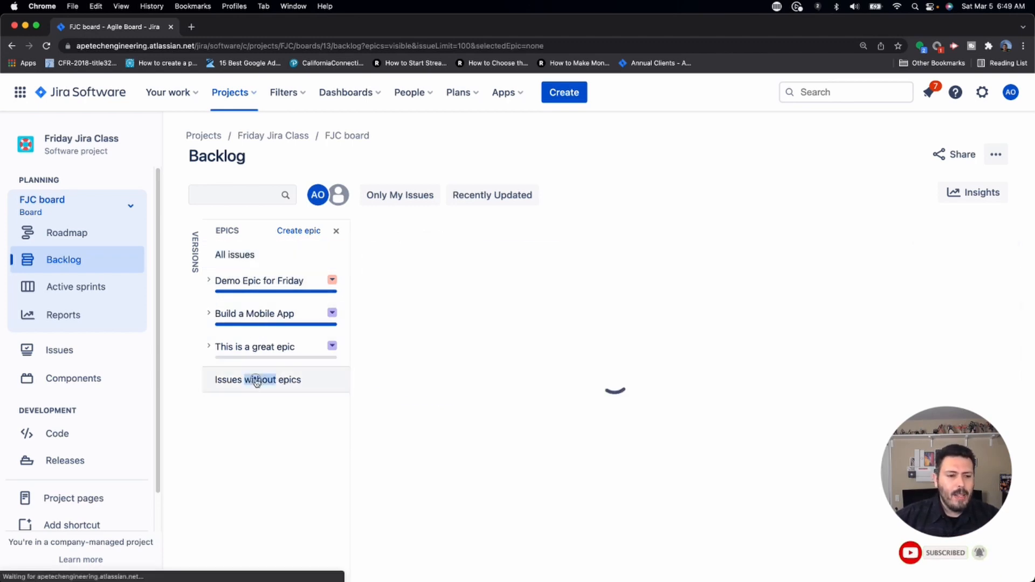
pyautogui.click(298, 230)
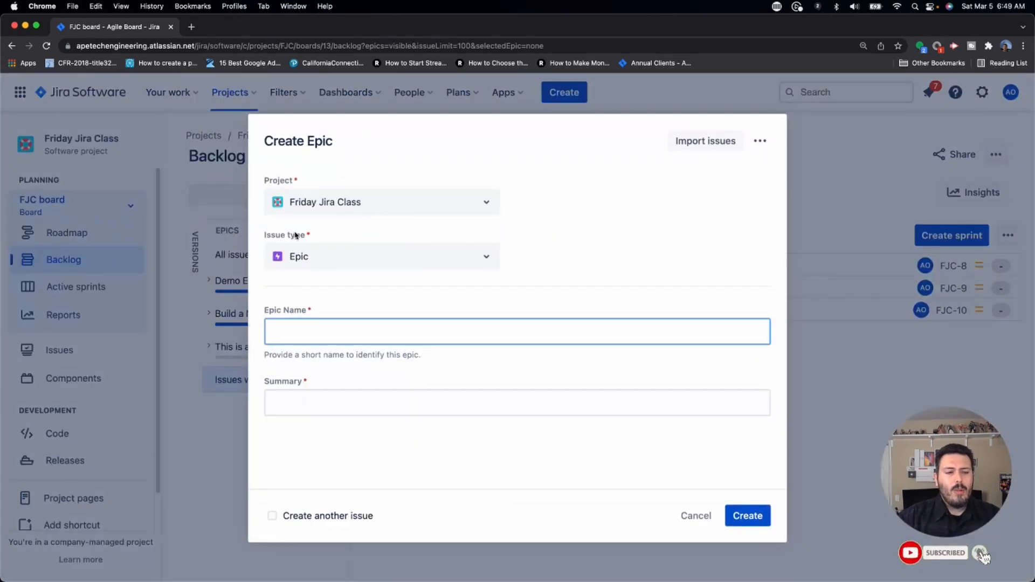
pyautogui.write('An epic of epi')
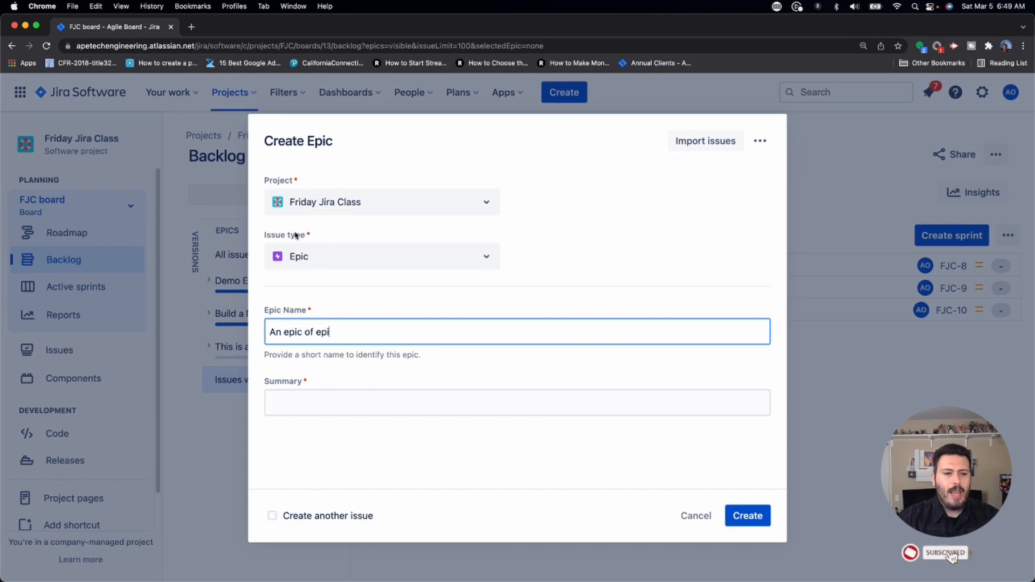
pyautogui.write('proportions')
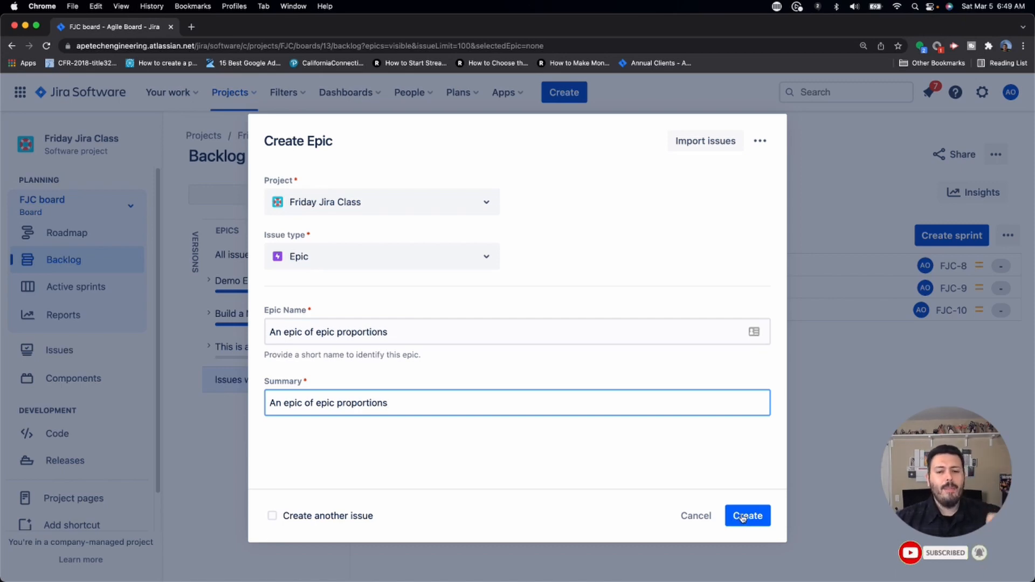
pyautogui.click(746, 516)
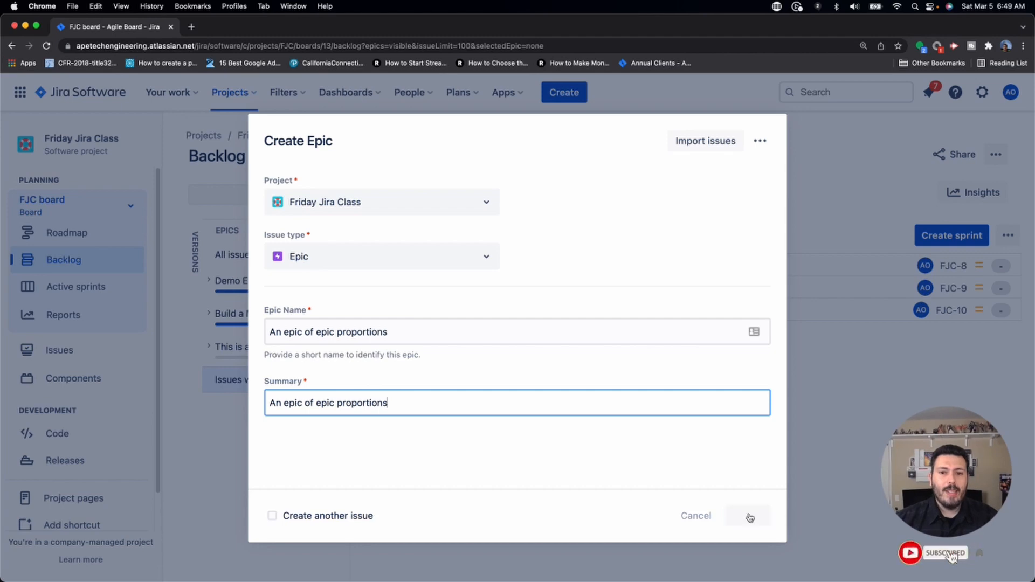
pyautogui.click(748, 515)
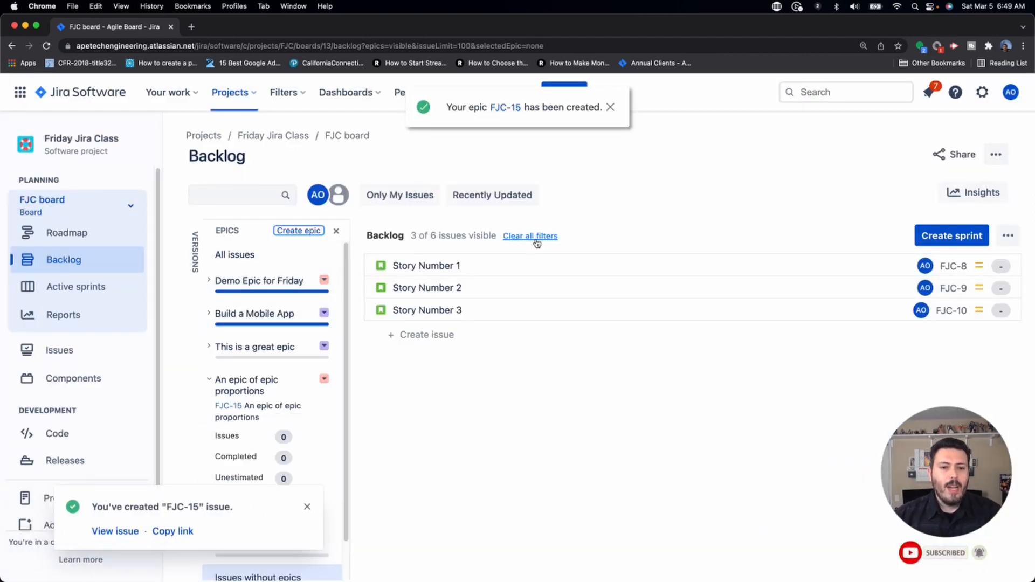
# Clear the epic filter and move Story Number 1–3 into 'An epic of epic proportions'.
pyautogui.click(530, 236)
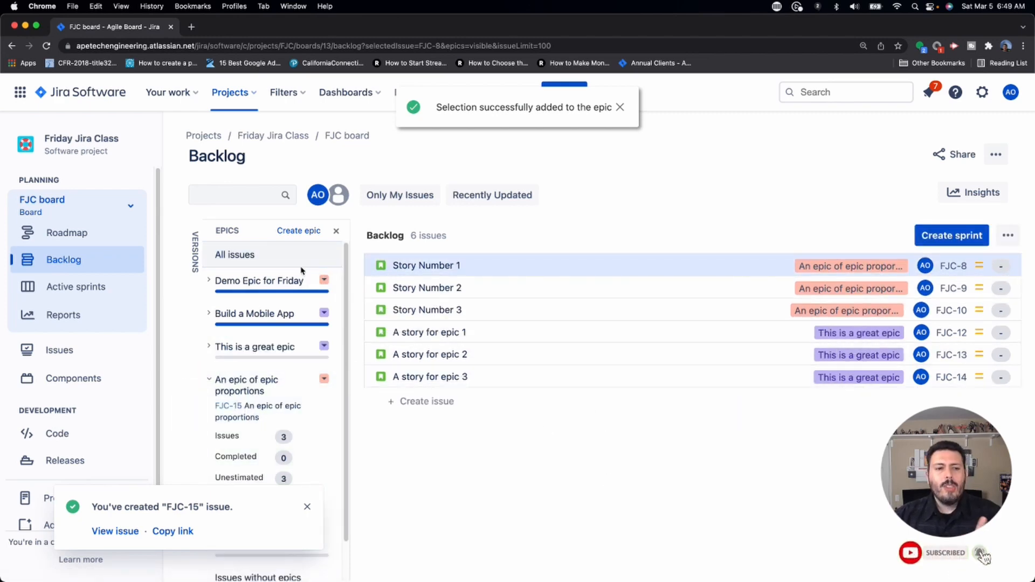
pyautogui.click(335, 230)
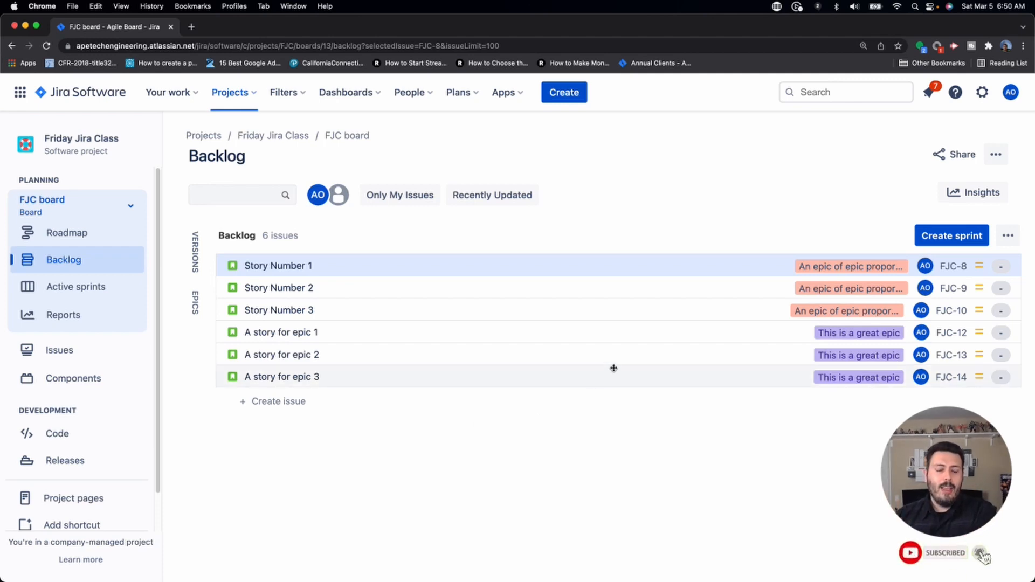
pyautogui.moveTo(632, 273)
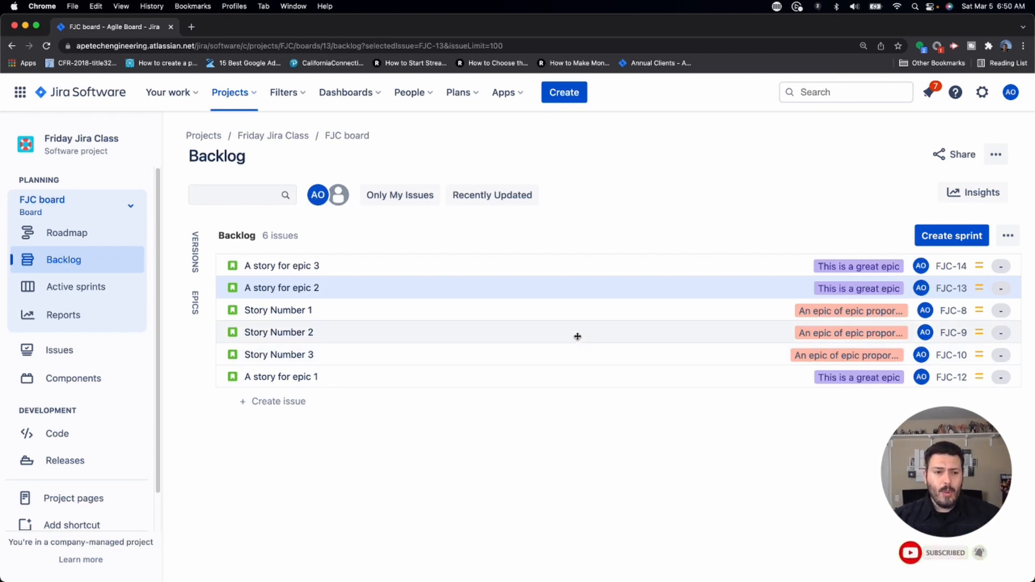
pyautogui.moveTo(565, 331)
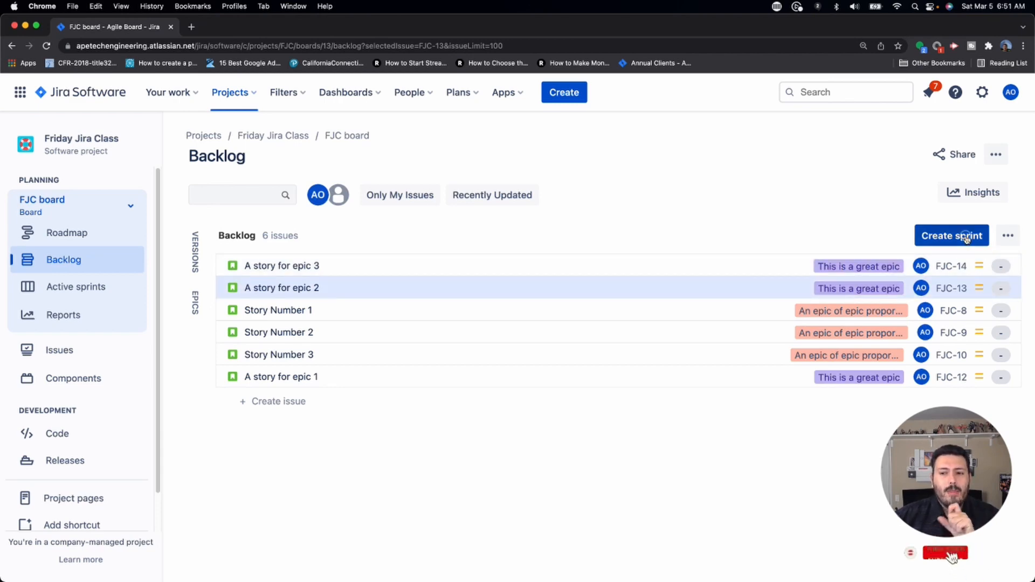
# Create the empty sprint FJC Sprint 2 above the backlog.
pyautogui.click(951, 236)
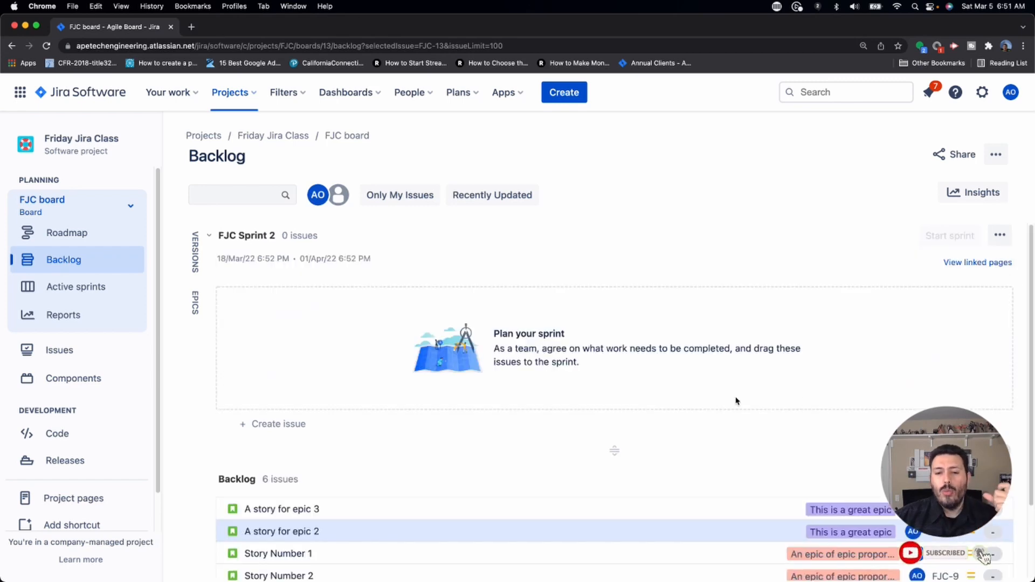
pyautogui.moveTo(780, 385)
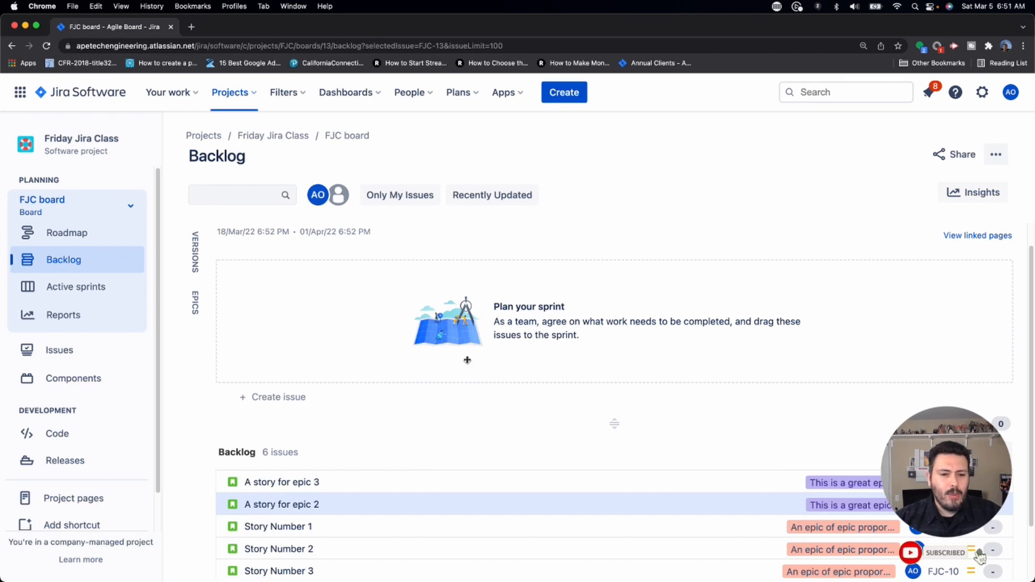
pyautogui.moveTo(335, 472)
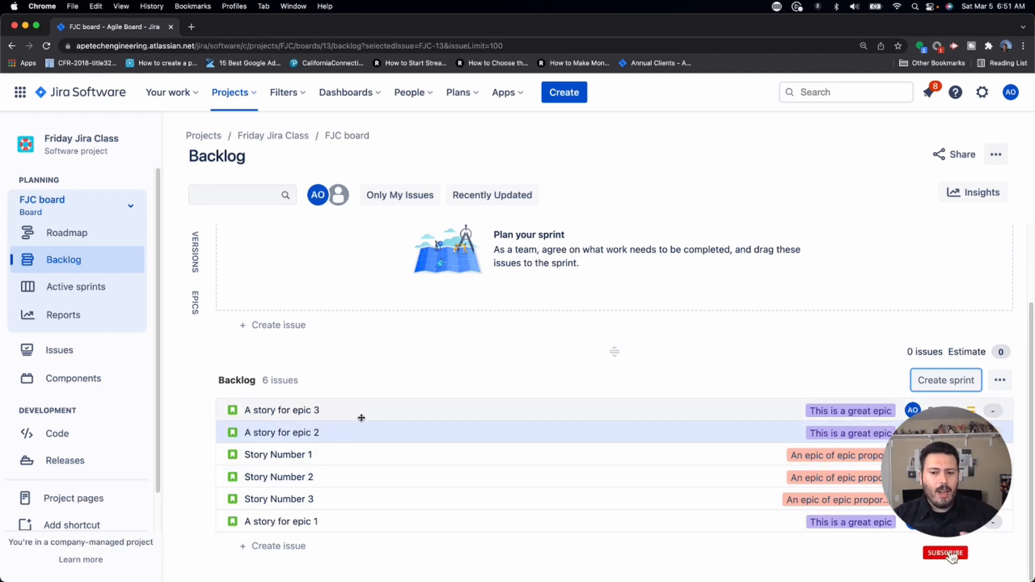
# Select all six backlog stories and move them into FJC Sprint 2.
pyautogui.click(945, 553)
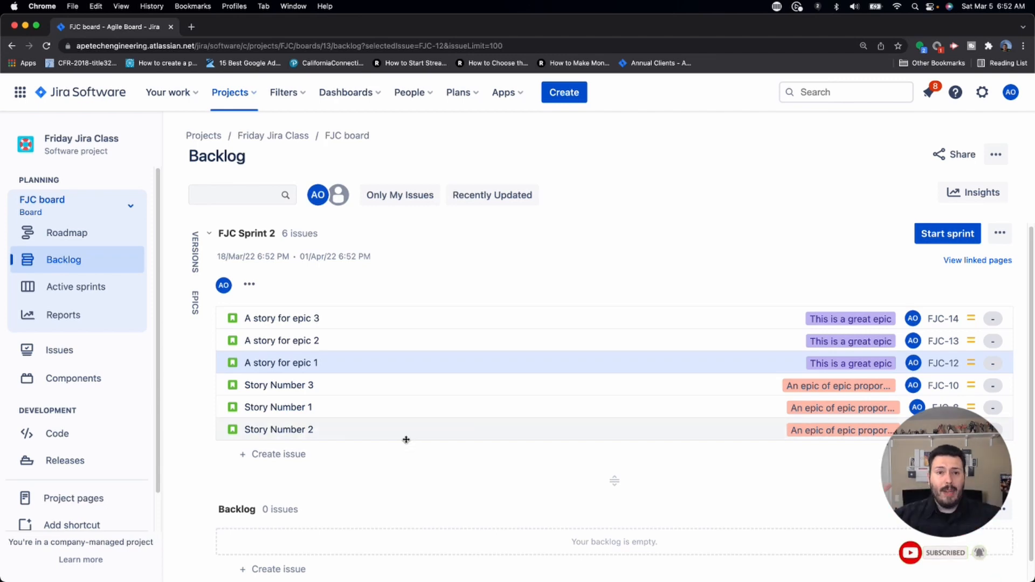
pyautogui.moveTo(399, 376)
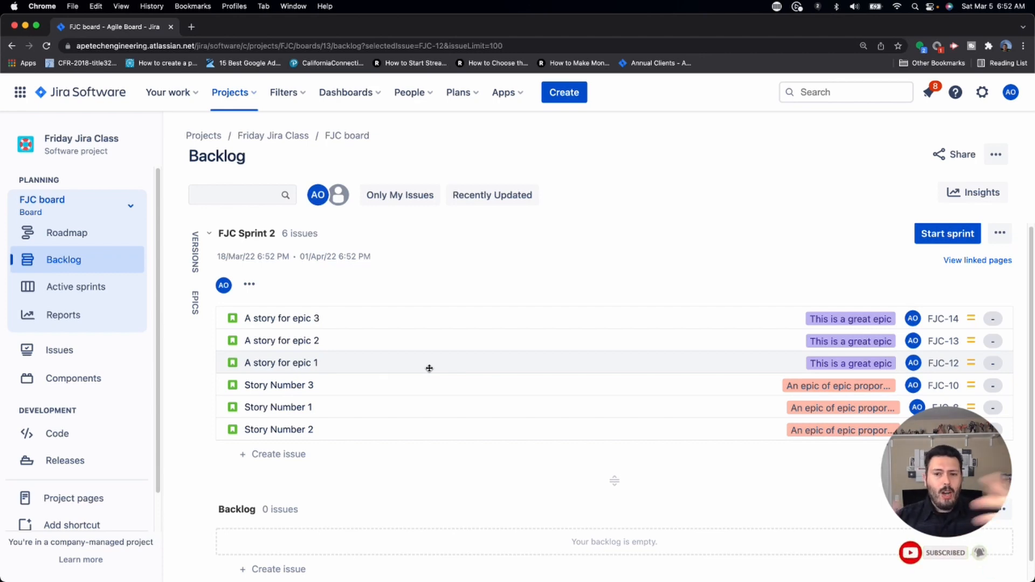
pyautogui.moveTo(421, 366)
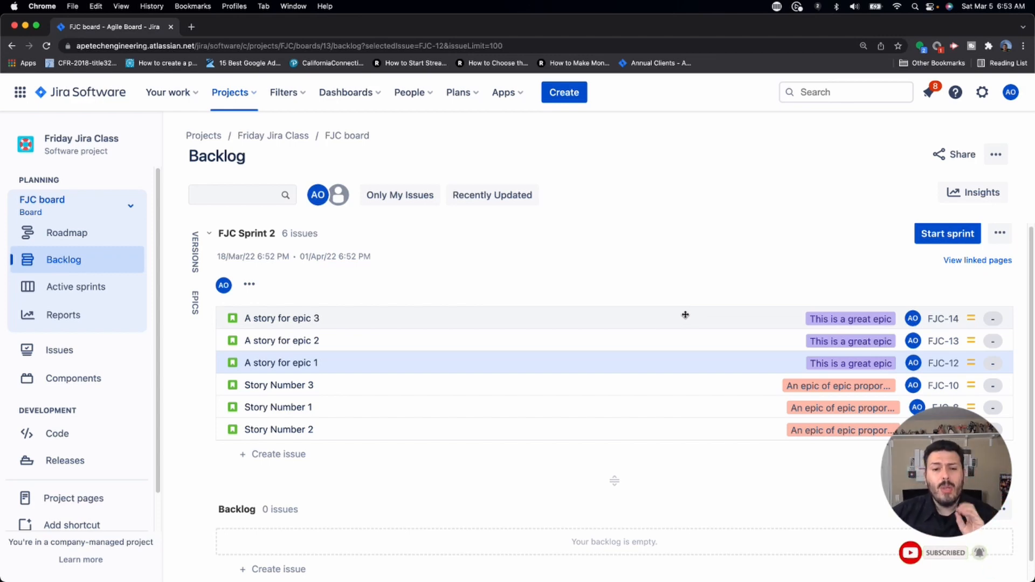
# Show A story for epic 3's details with More fields expanded (epic link, sprint, priority).
pyautogui.click(280, 318)
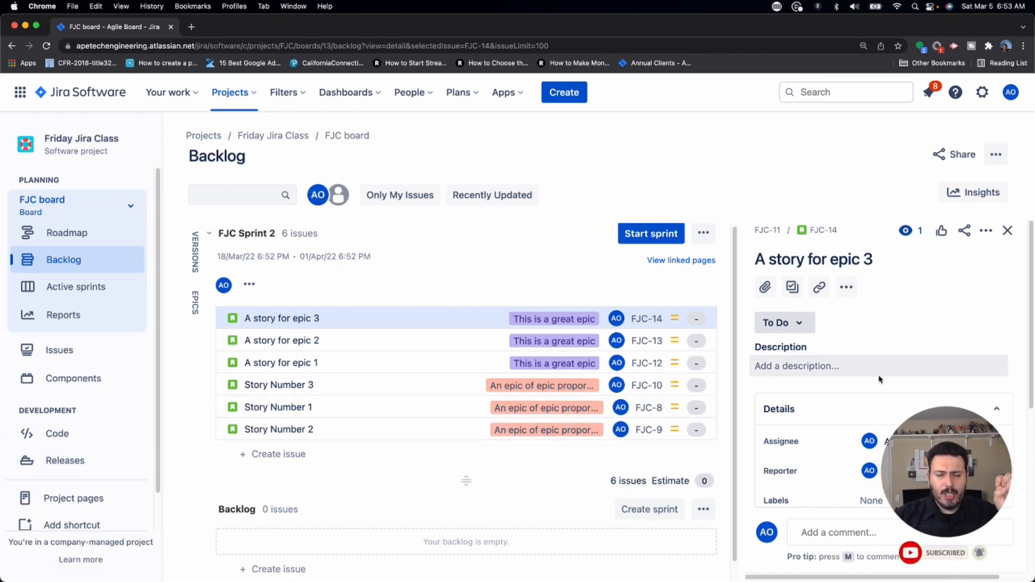
pyautogui.scroll(-3)
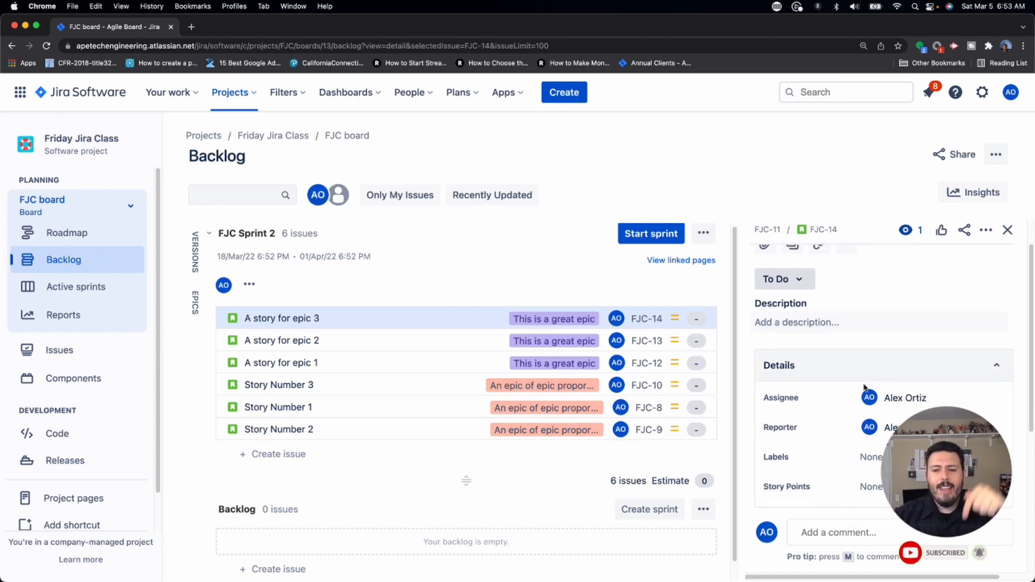
pyautogui.scroll(-3)
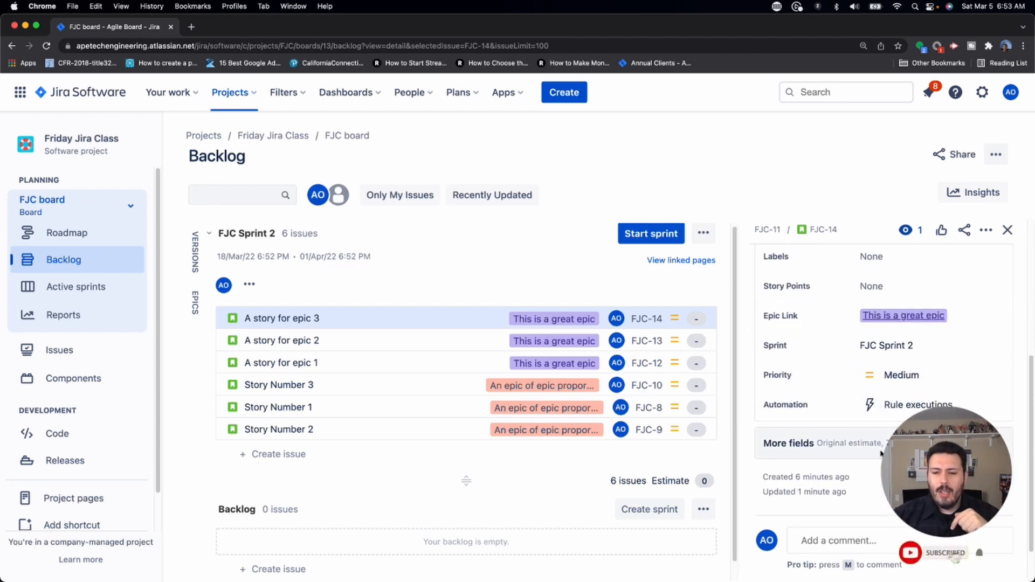
pyautogui.click(788, 443)
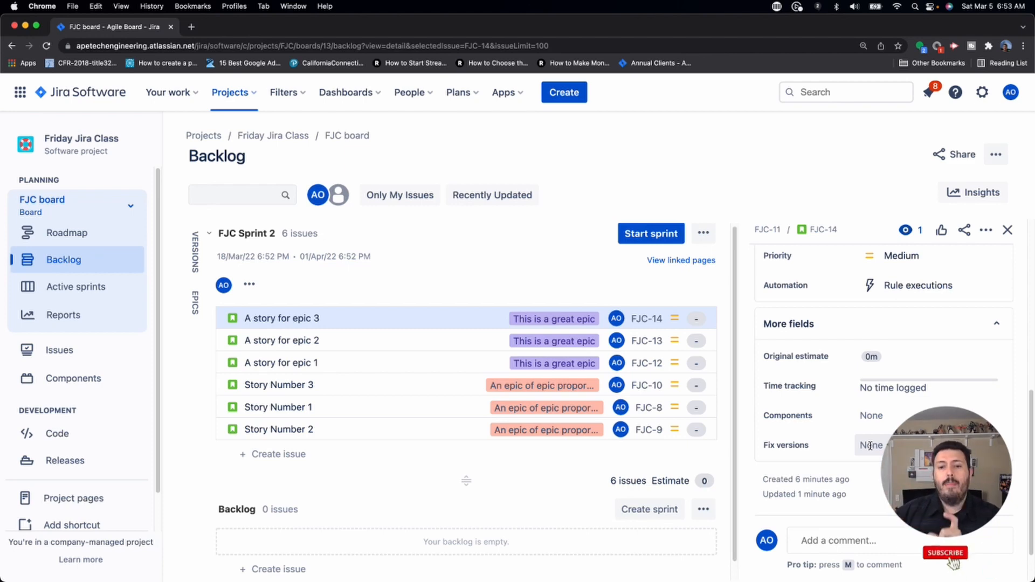
# Set Release Number 1 as fix version on A story for epic 3, 2, 1 and Story Number 3.
pyautogui.click(945, 552)
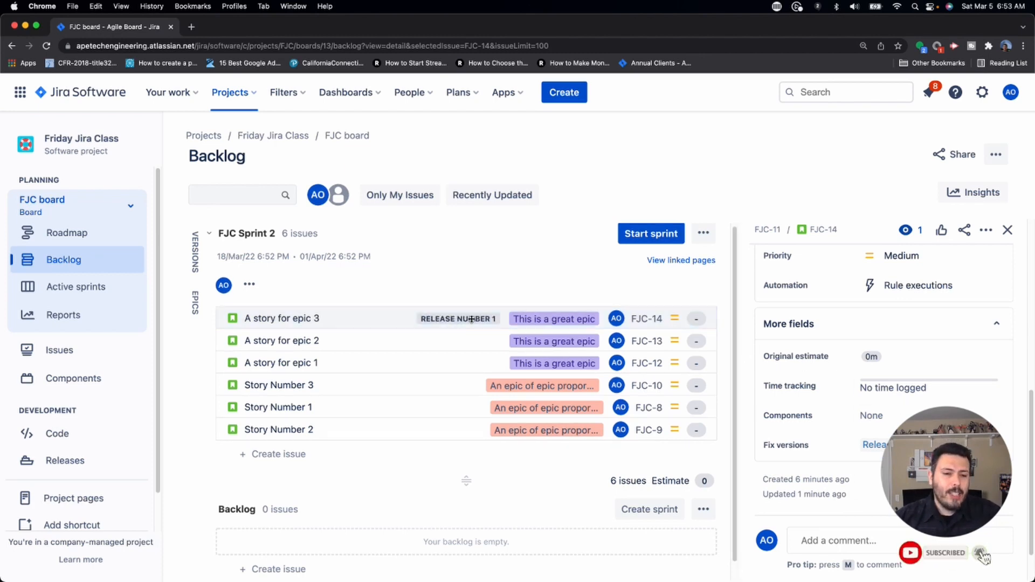
pyautogui.click(282, 340)
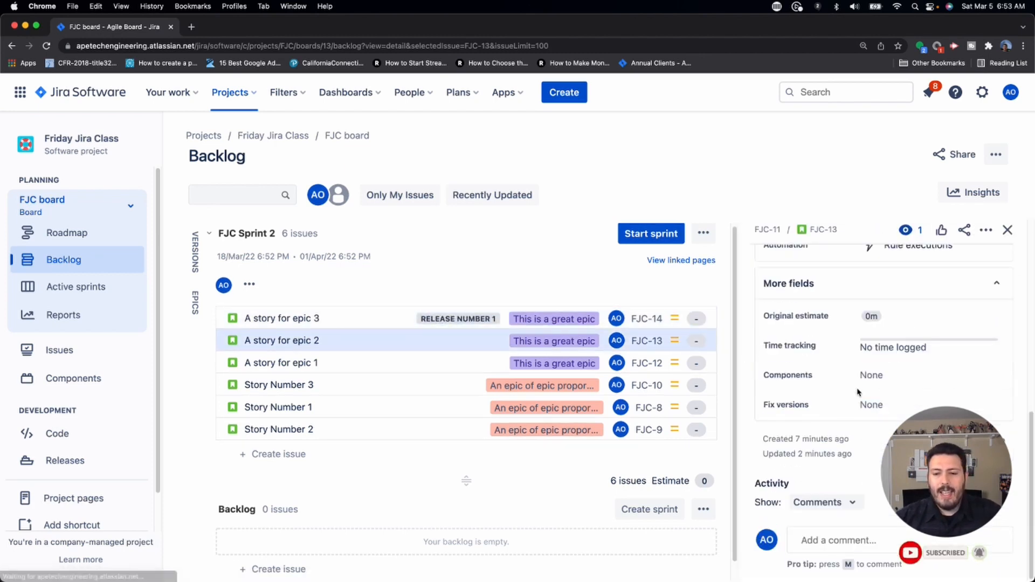
pyautogui.click(280, 362)
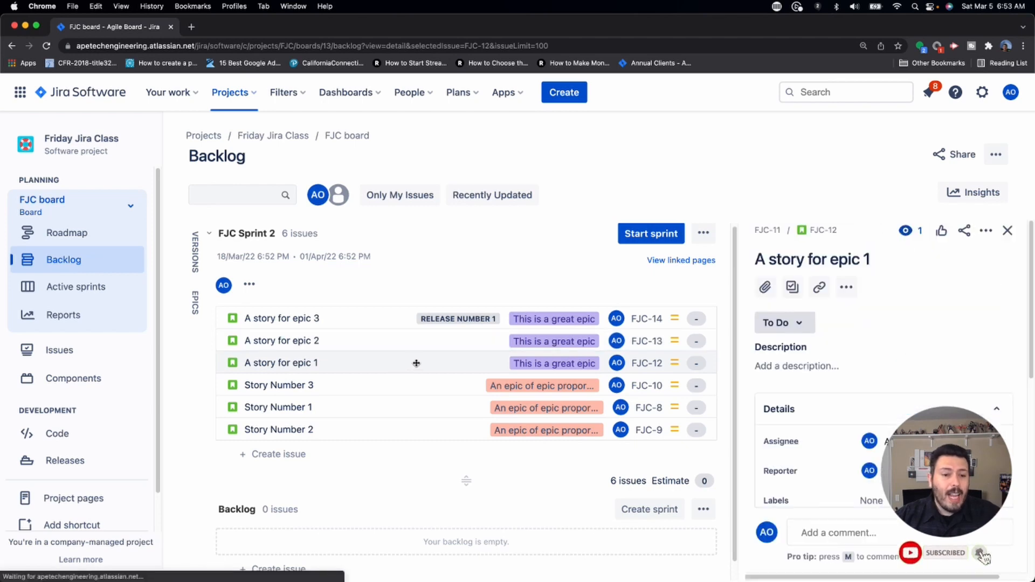
pyautogui.click(280, 363)
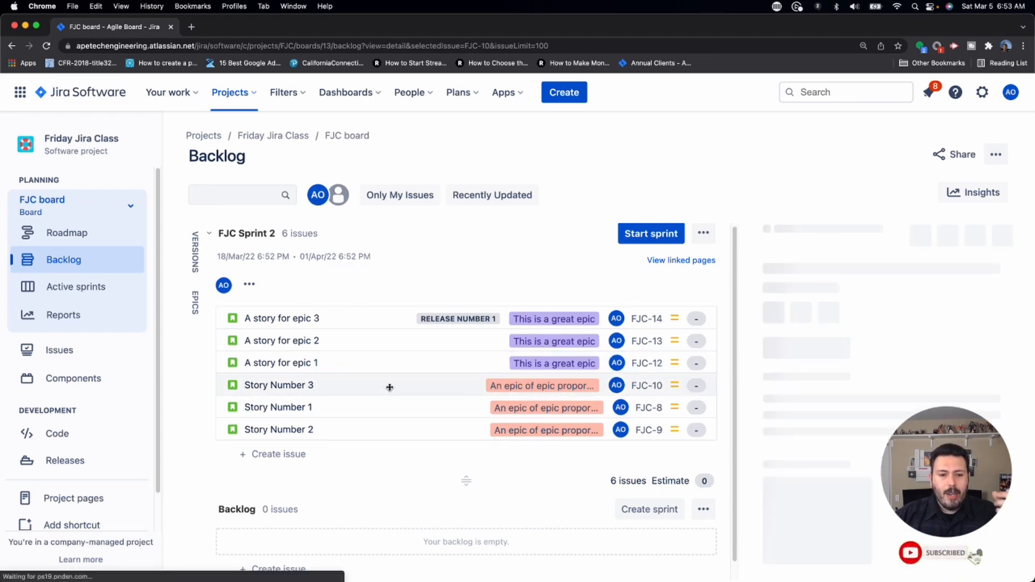
pyautogui.click(278, 385)
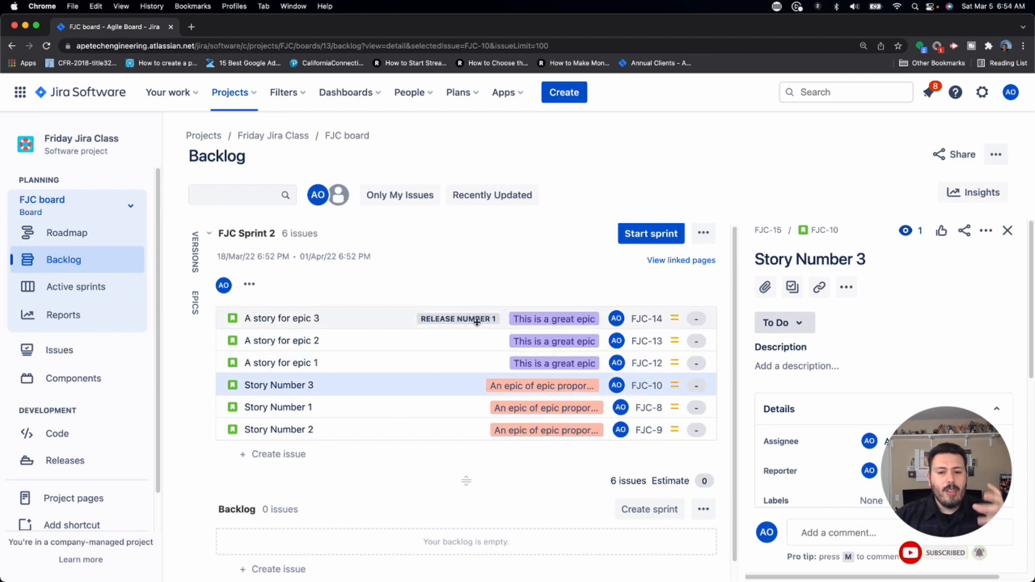
pyautogui.scroll(-3)
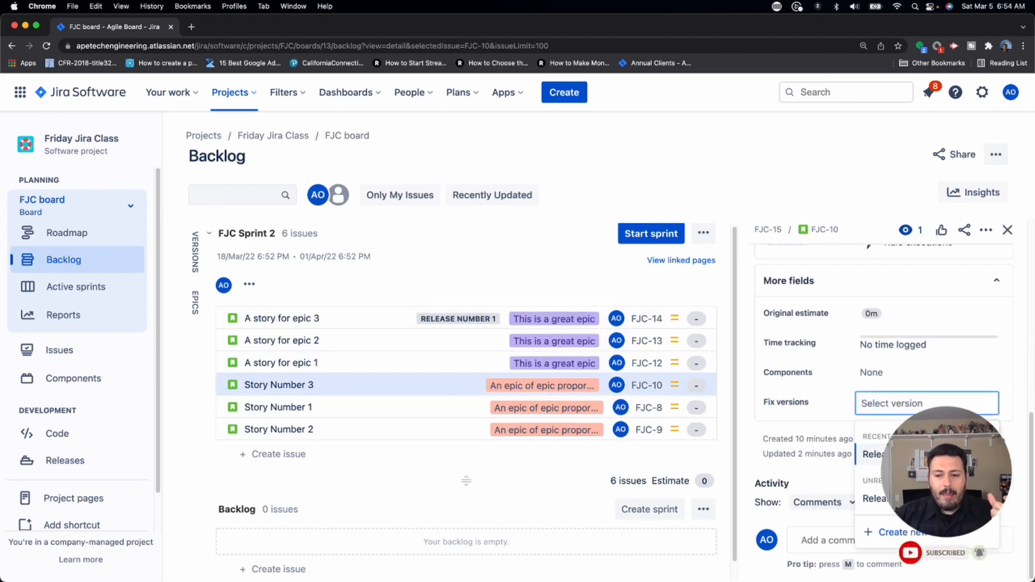
pyautogui.click(875, 453)
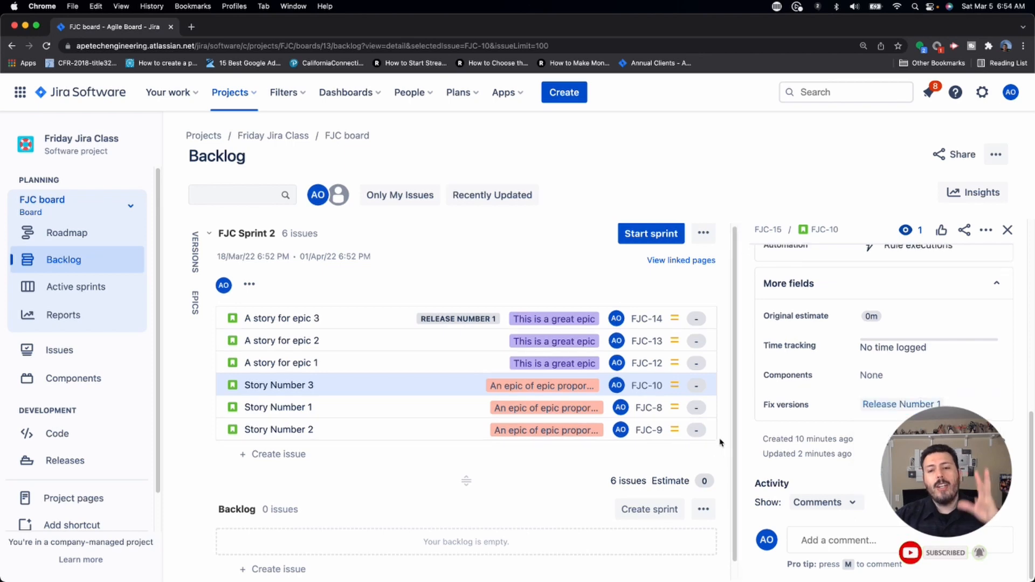
pyautogui.click(45, 45)
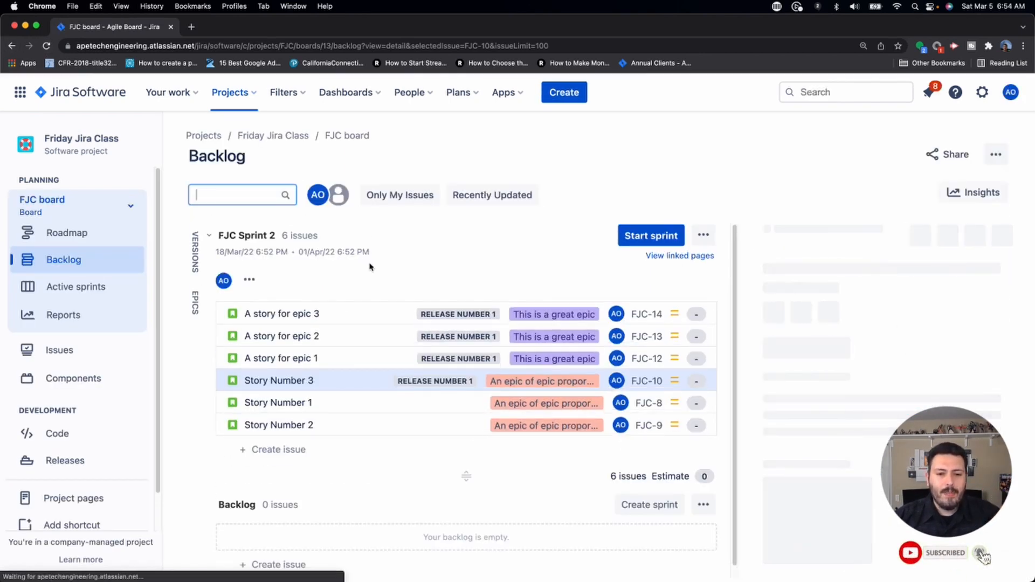
pyautogui.click(279, 381)
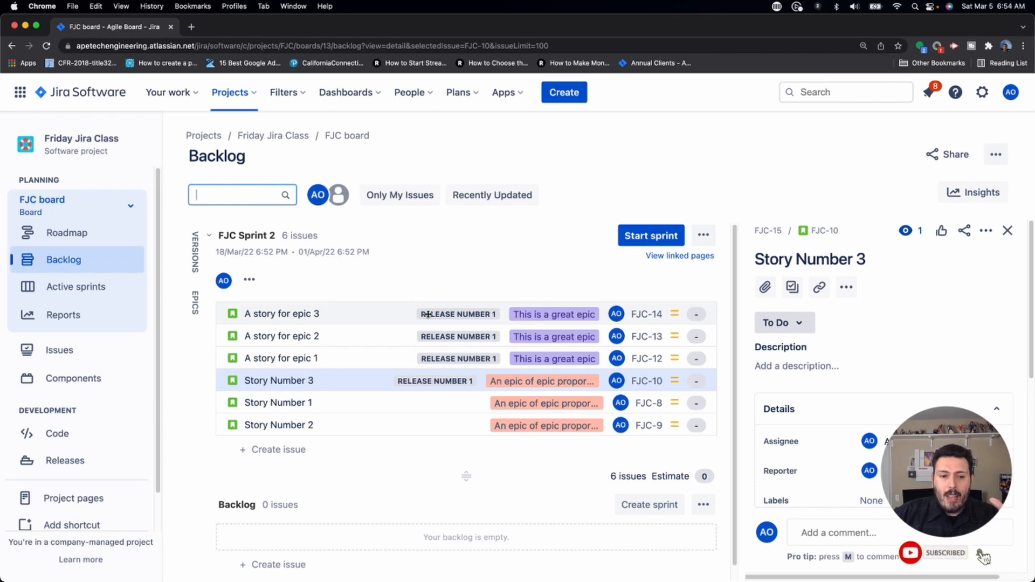
pyautogui.moveTo(457, 336)
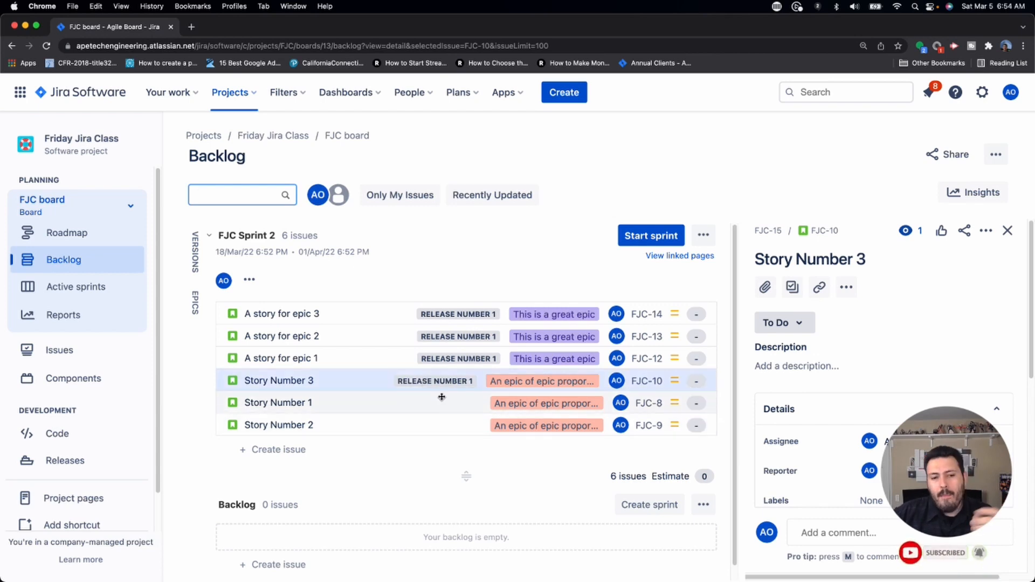
pyautogui.moveTo(440, 402)
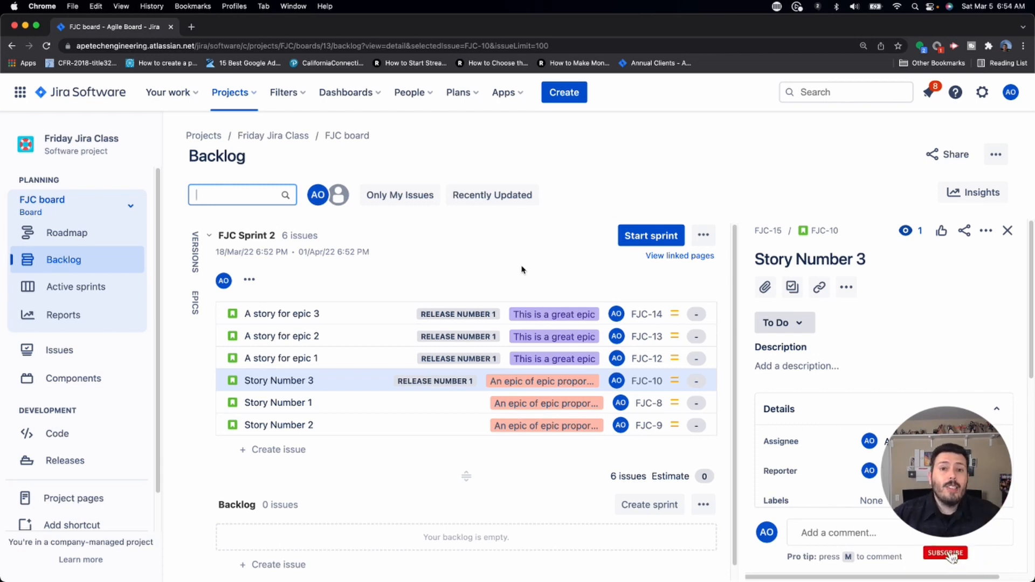
pyautogui.click(946, 552)
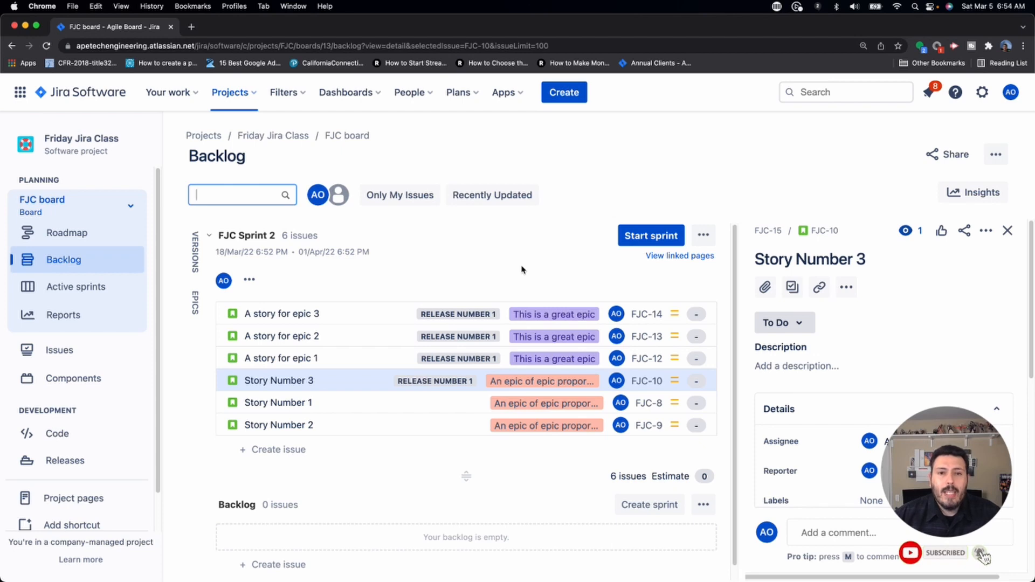
pyautogui.moveTo(479, 298)
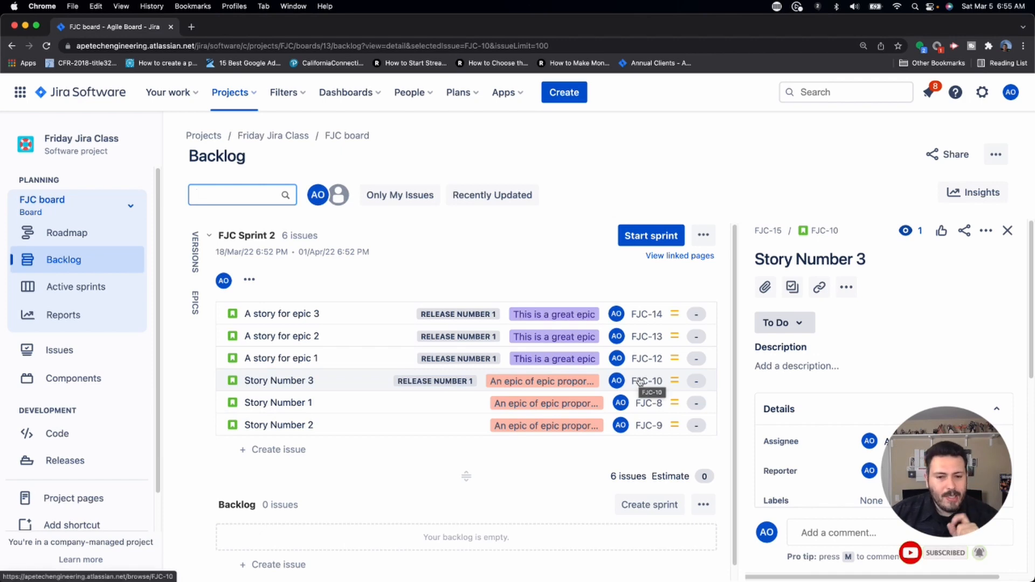
pyautogui.moveTo(616, 337)
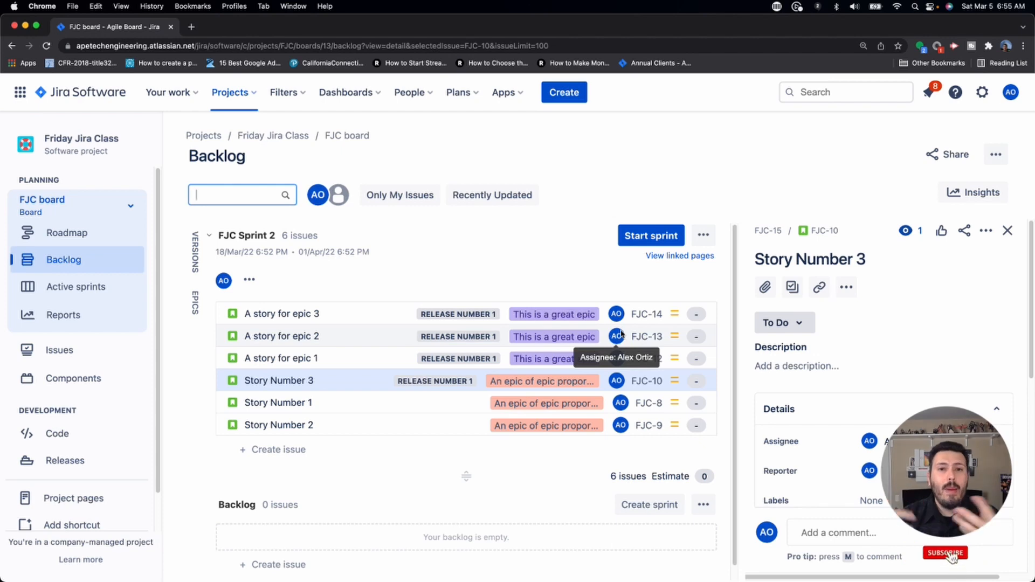
pyautogui.click(945, 553)
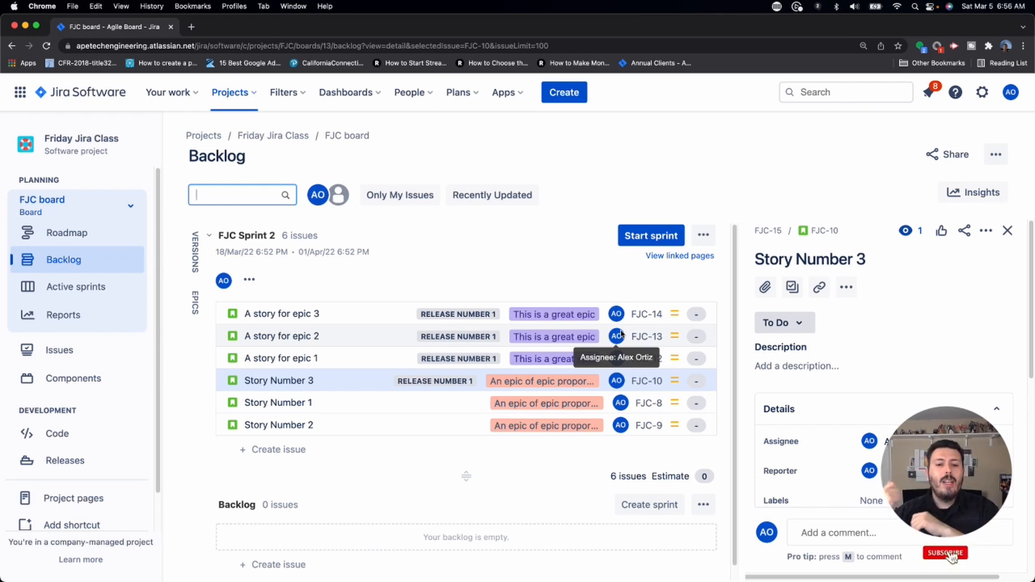
pyautogui.click(945, 553)
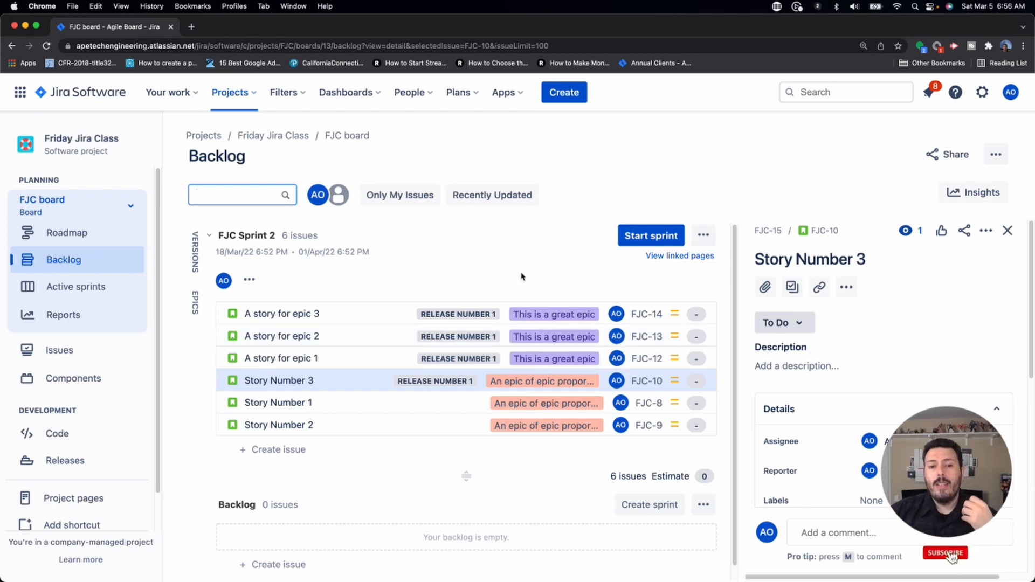
pyautogui.click(946, 552)
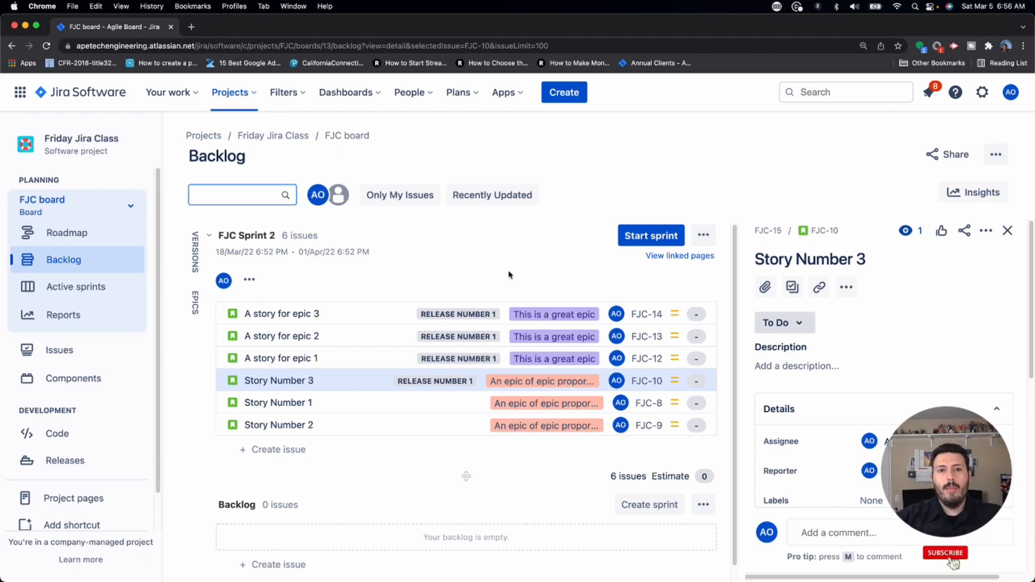
pyautogui.click(945, 552)
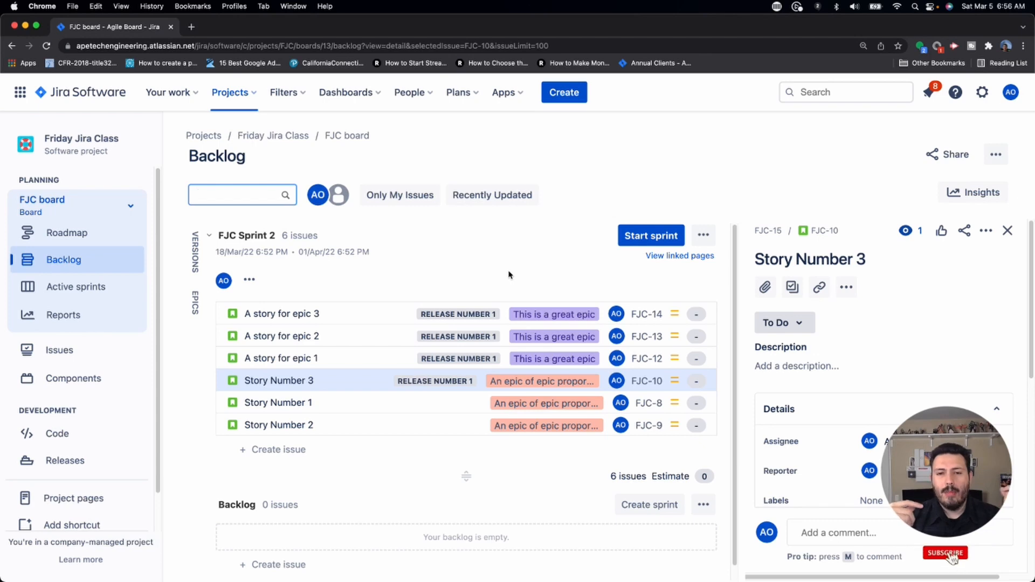
pyautogui.click(945, 553)
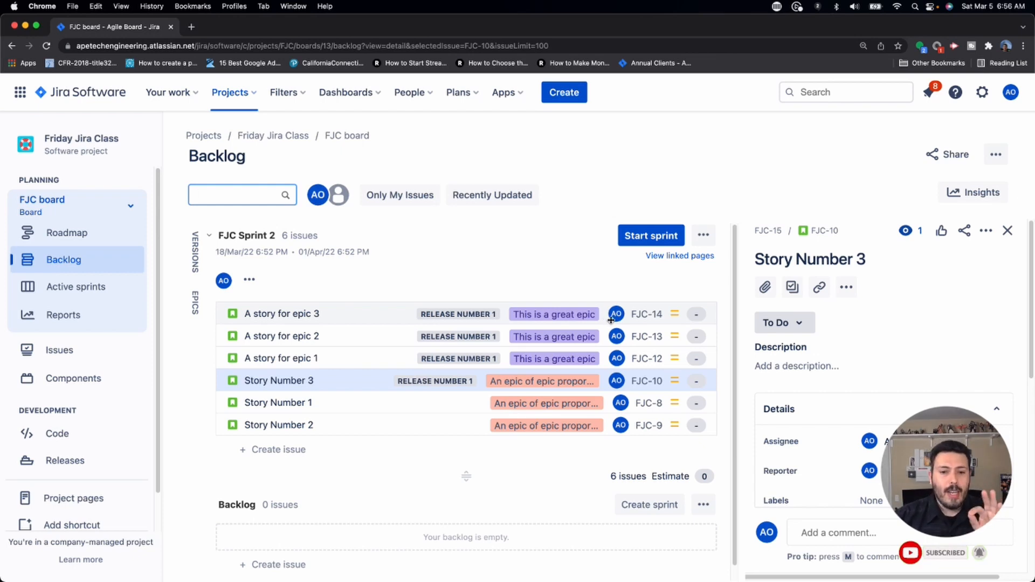
pyautogui.moveTo(616, 314)
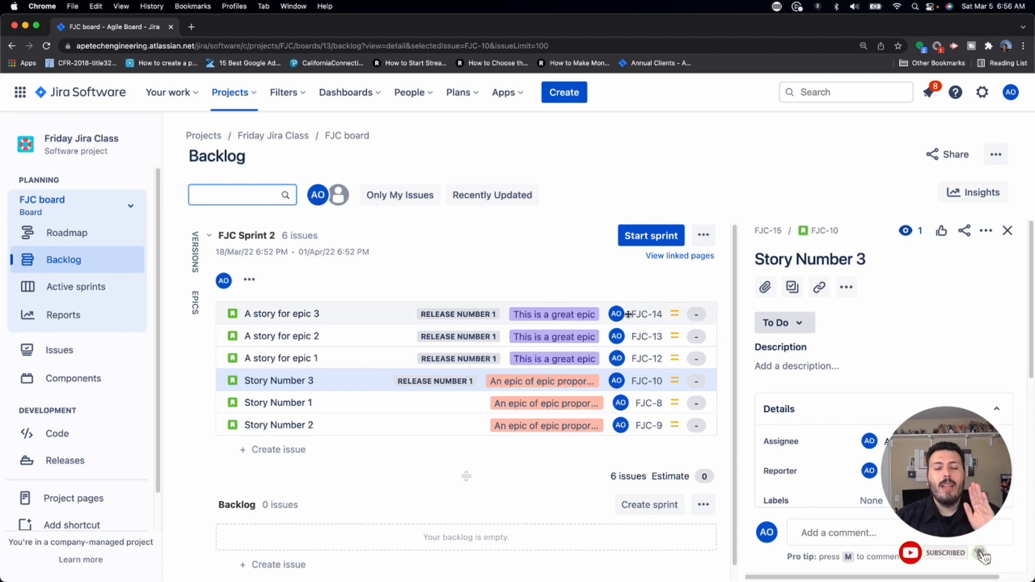
pyautogui.moveTo(619, 425)
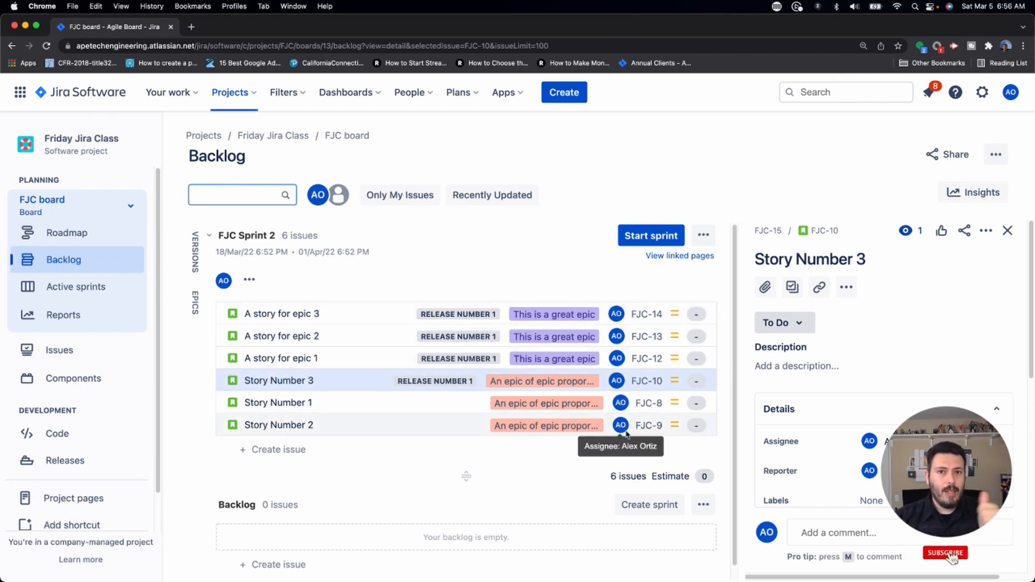
pyautogui.click(945, 553)
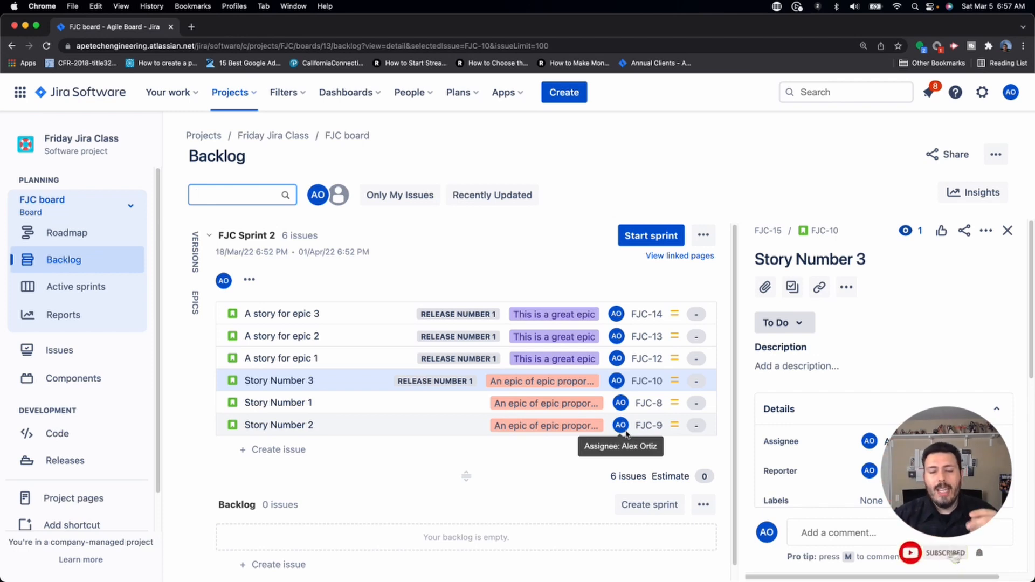
pyautogui.moveTo(631, 305)
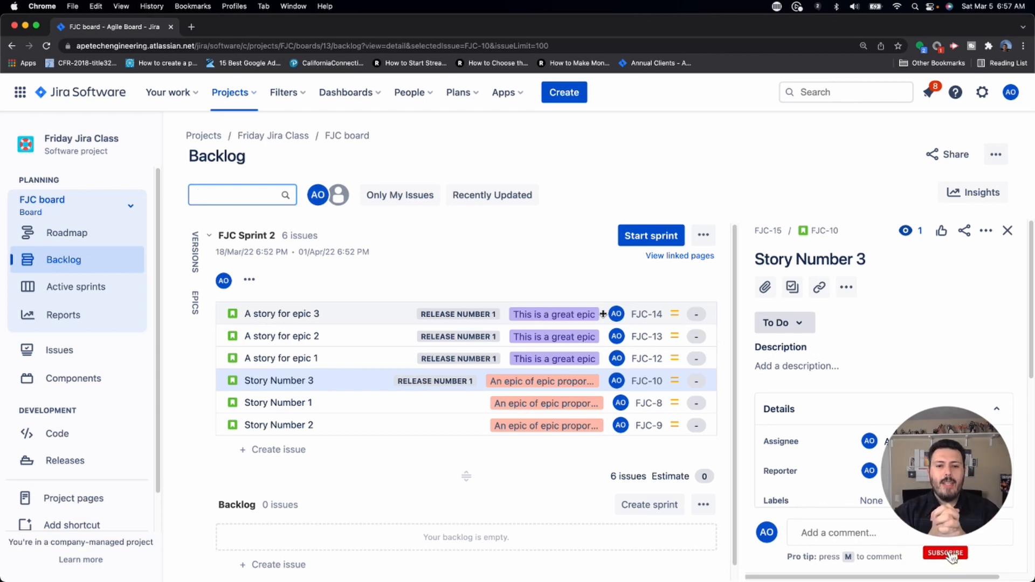
pyautogui.click(945, 552)
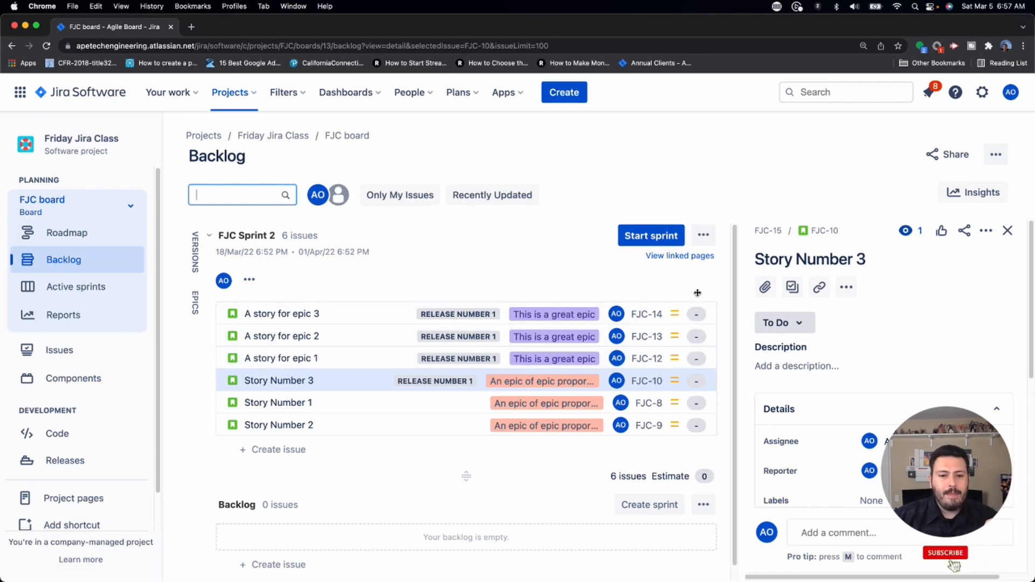
pyautogui.moveTo(616, 314)
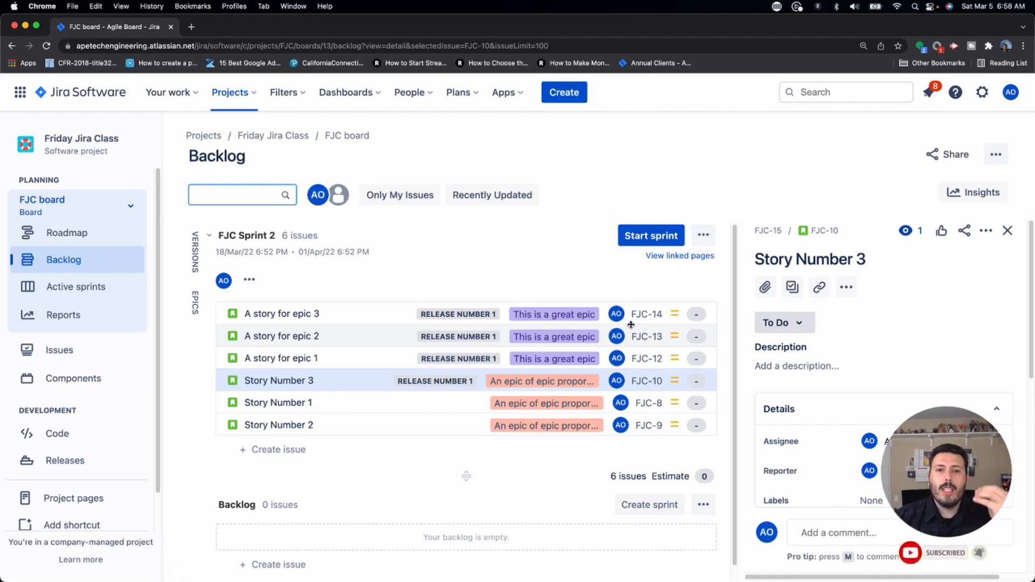
pyautogui.moveTo(615, 314)
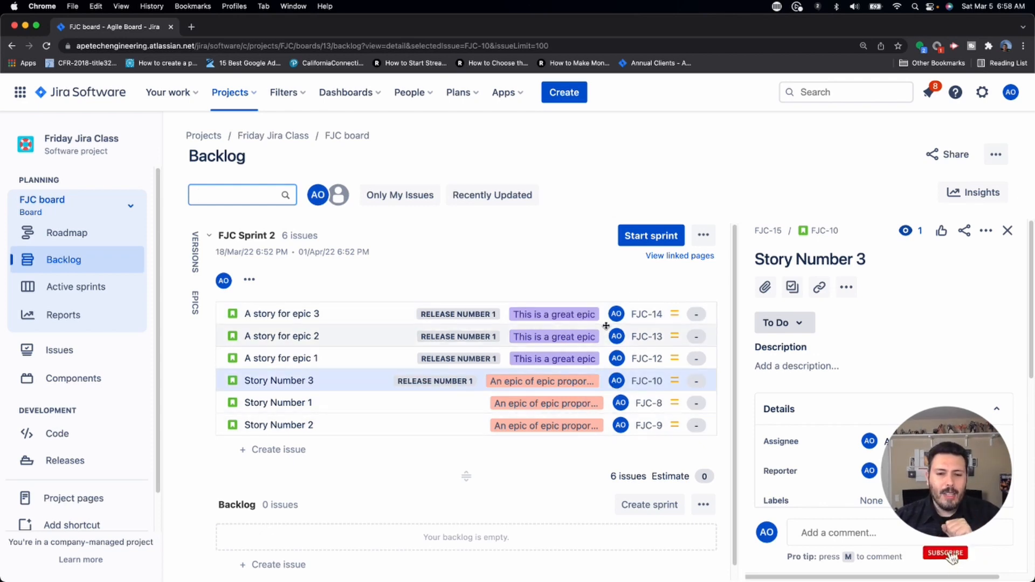
pyautogui.click(945, 552)
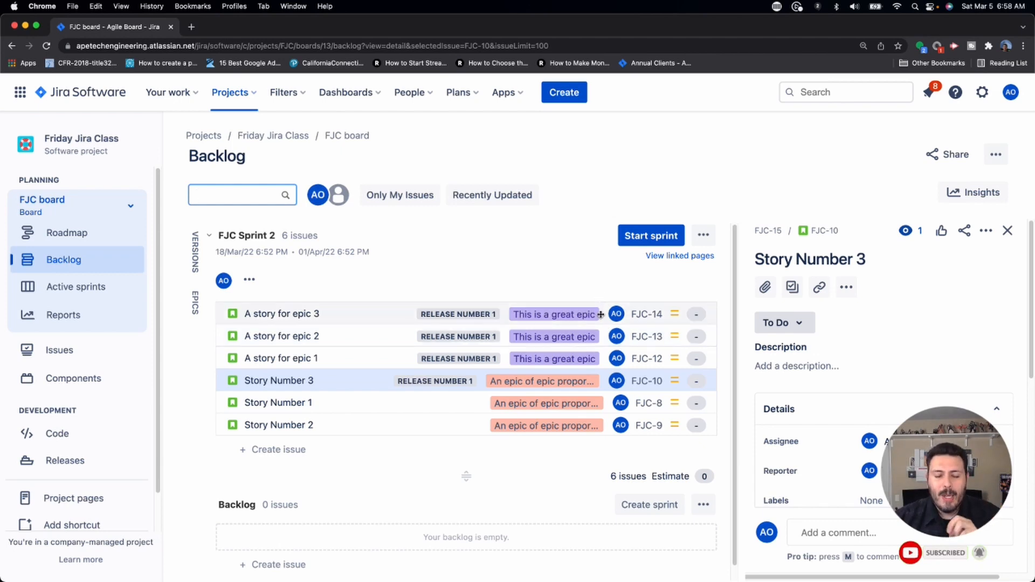
pyautogui.moveTo(616, 314)
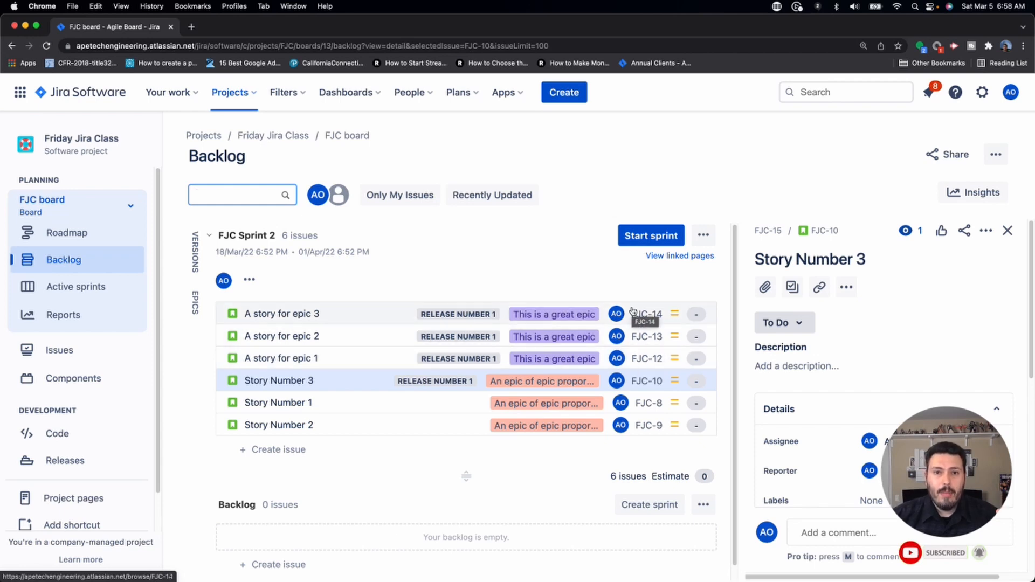
pyautogui.moveTo(625, 337)
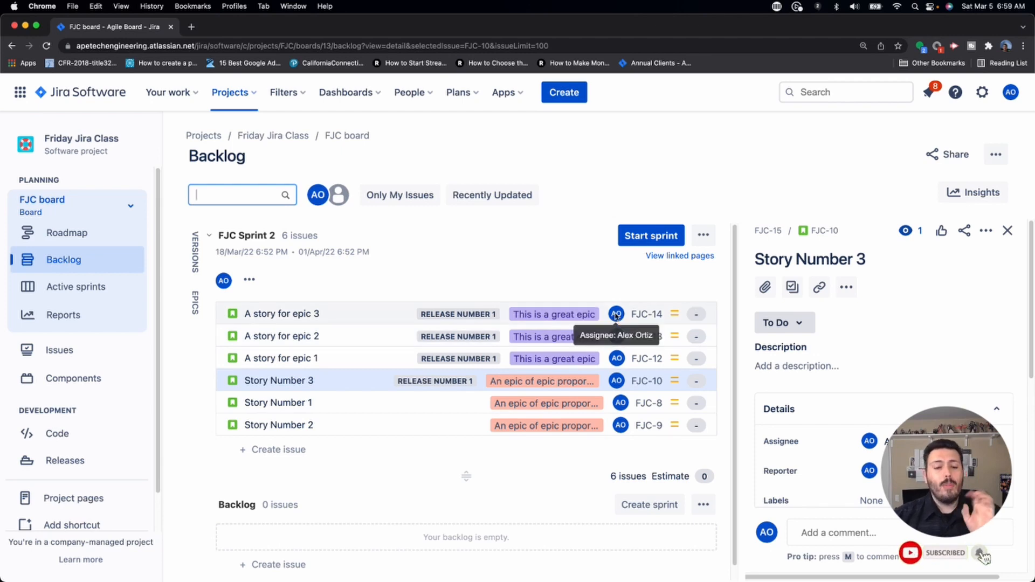
pyautogui.moveTo(636, 313)
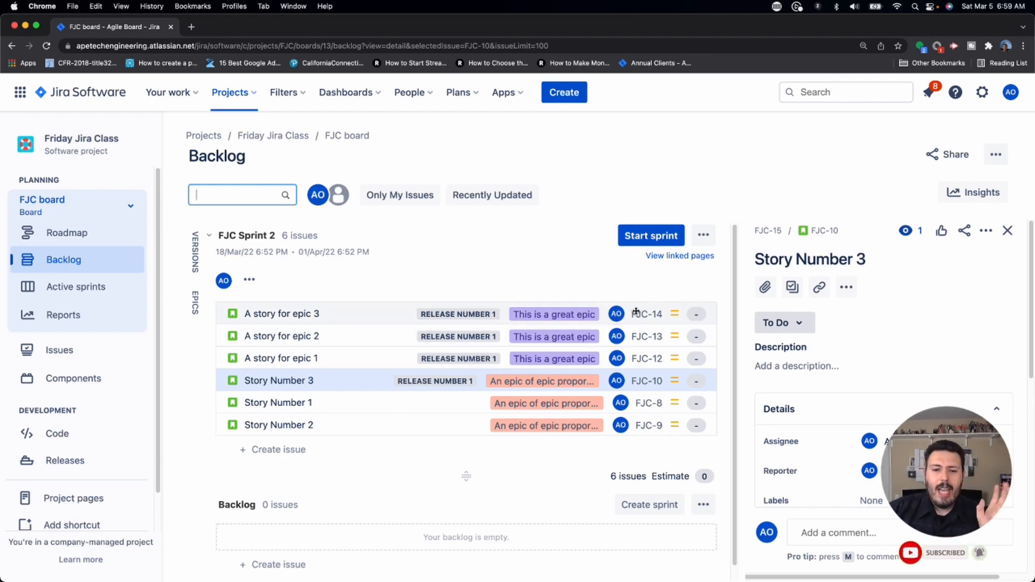
pyautogui.moveTo(647, 314)
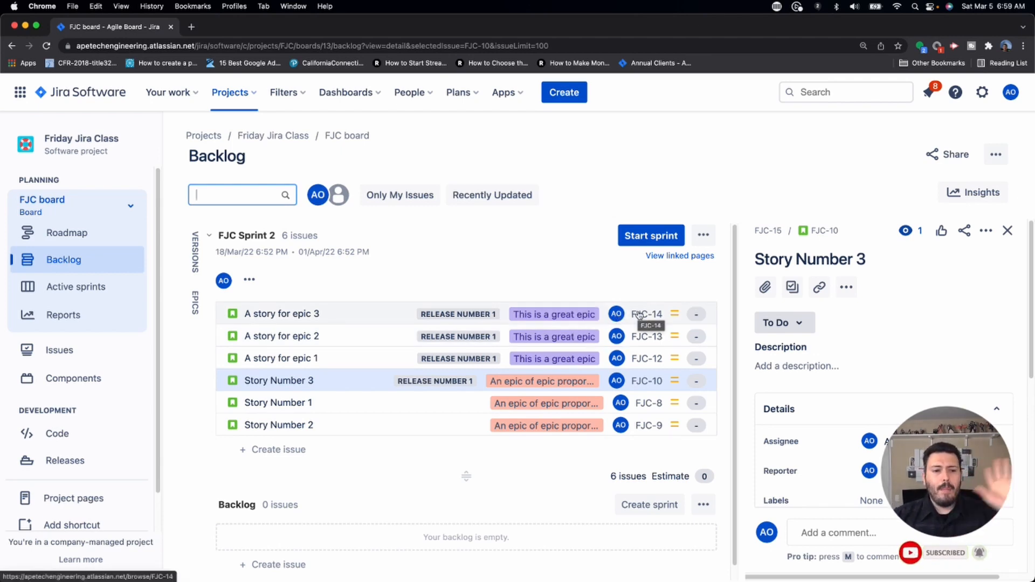
pyautogui.moveTo(553, 346)
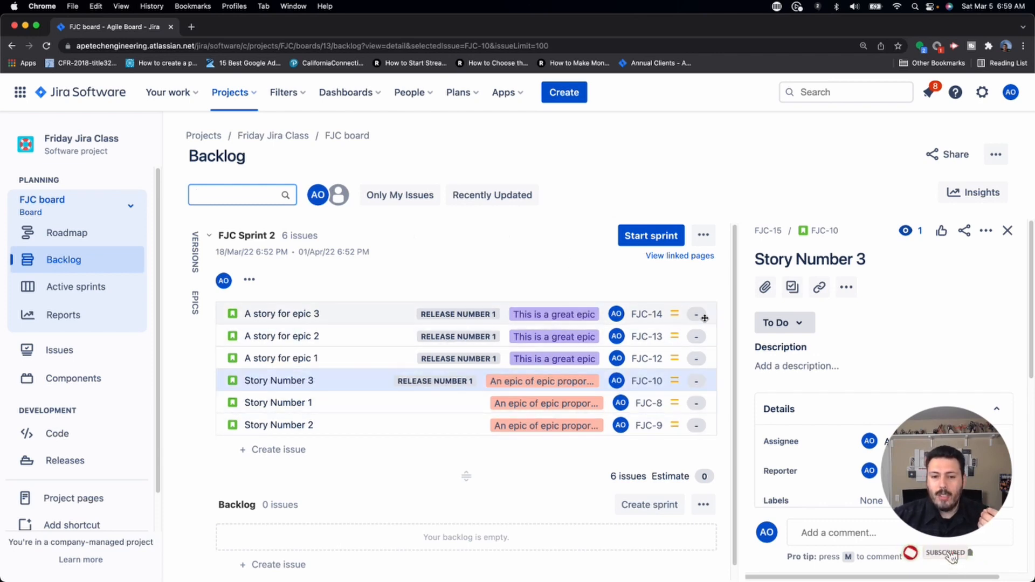
# Enter story points 8, 3, 2, 2, 8 on the remaining sprint stories for a 28-point total.
pyautogui.click(280, 314)
pyautogui.write('5')
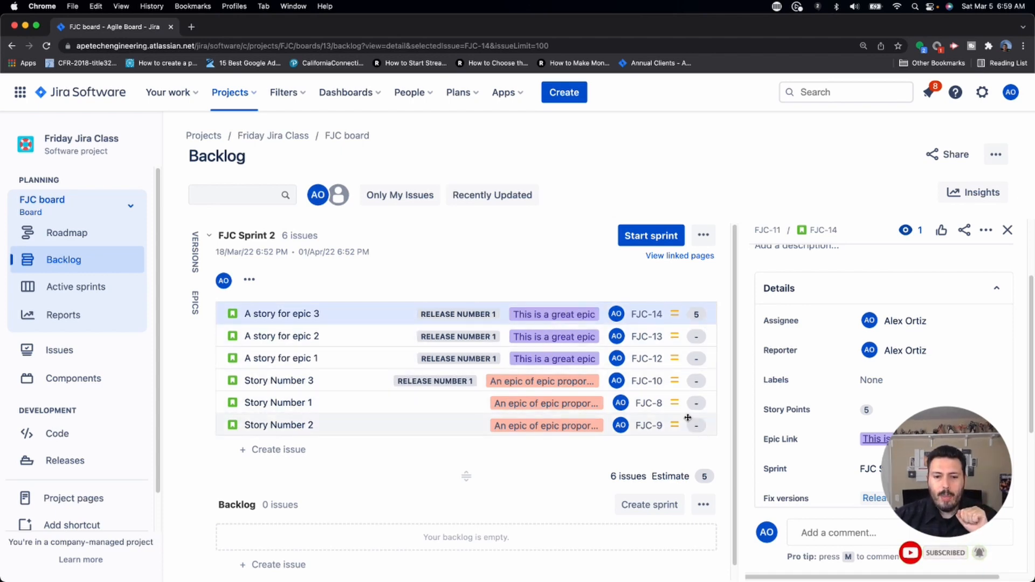
pyautogui.click(280, 336)
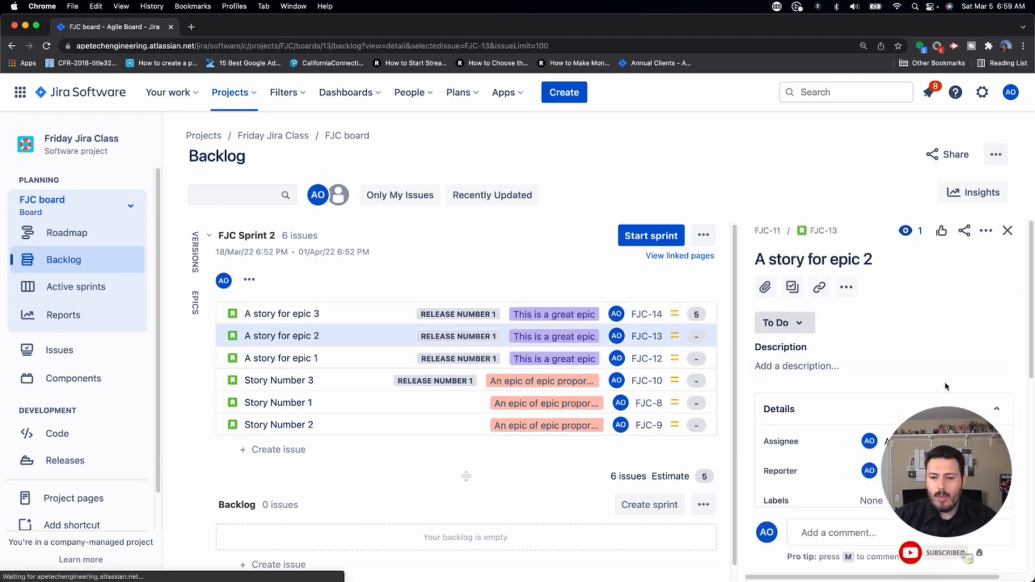
pyautogui.scroll(-3)
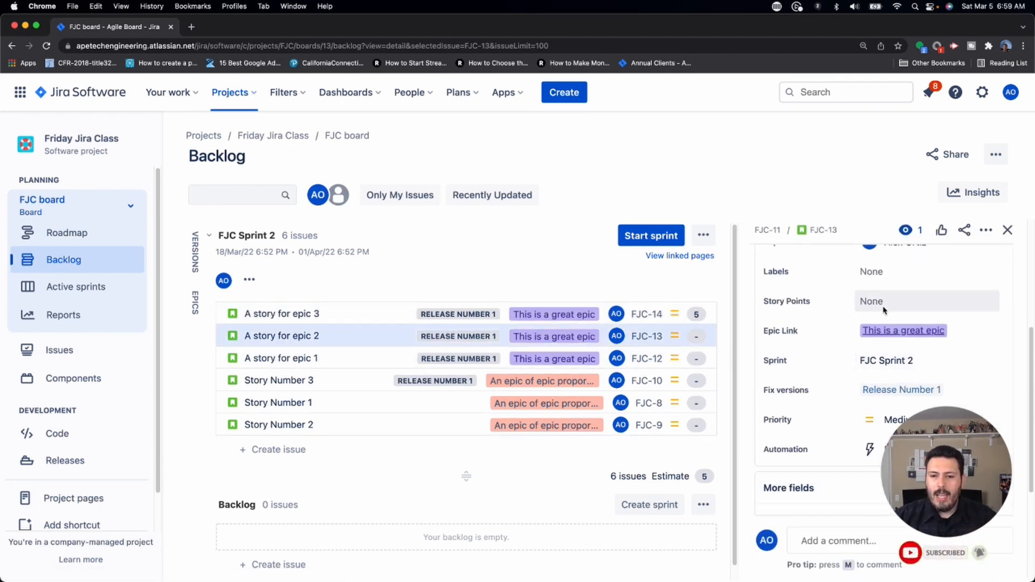
pyautogui.click(924, 301)
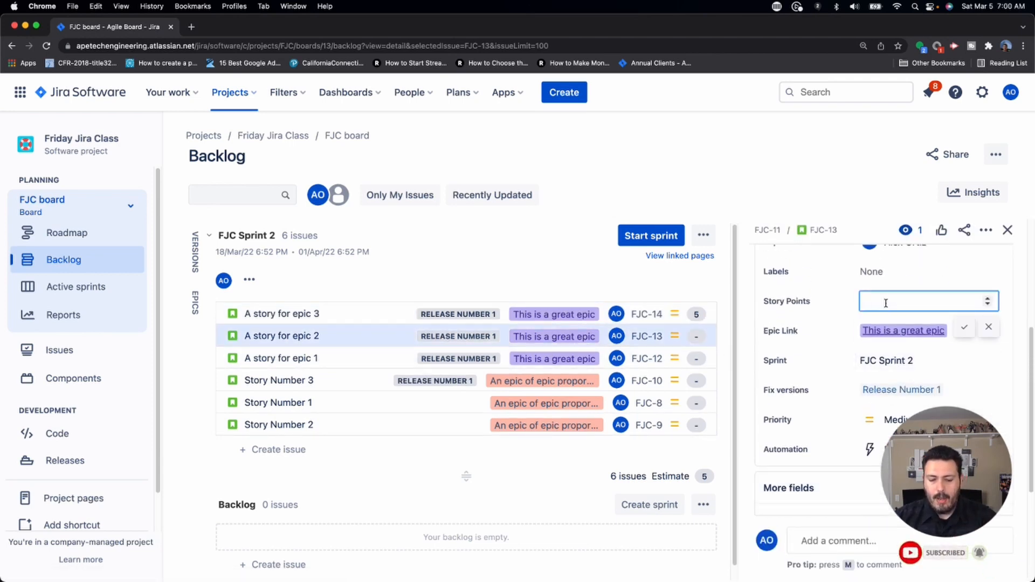
pyautogui.write('8')
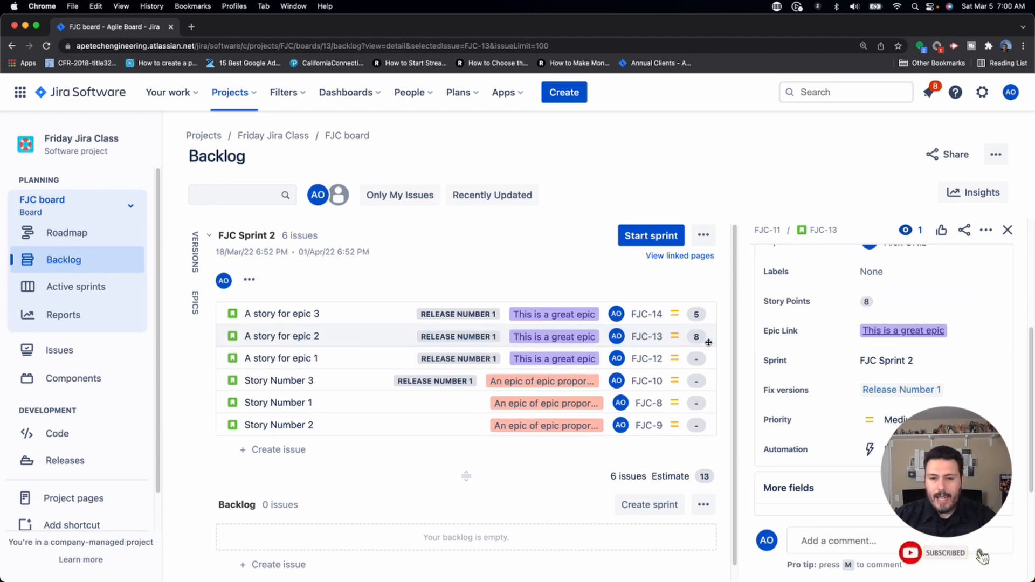
pyautogui.click(281, 358)
pyautogui.write('3')
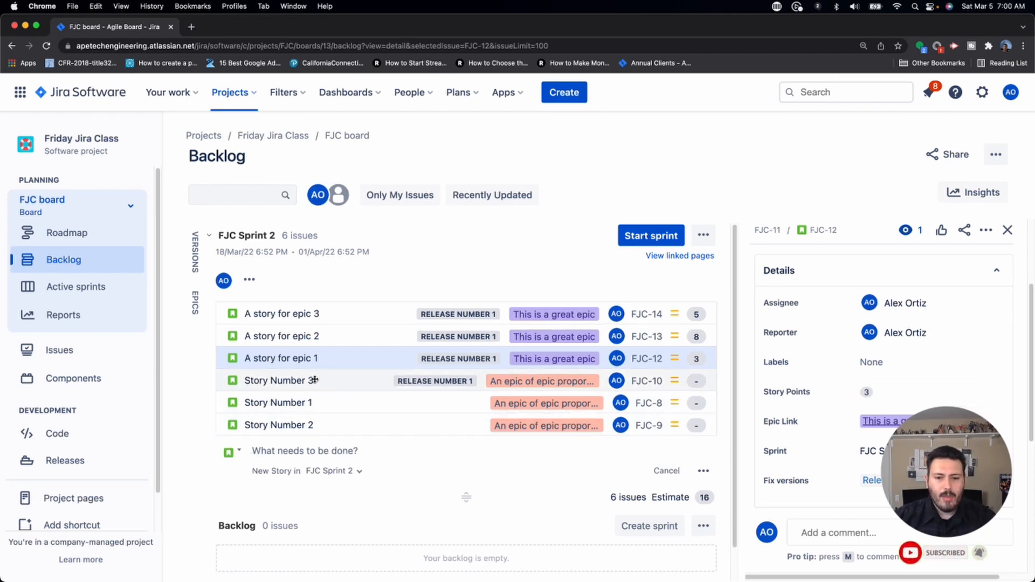
pyautogui.click(278, 380)
pyautogui.write('2')
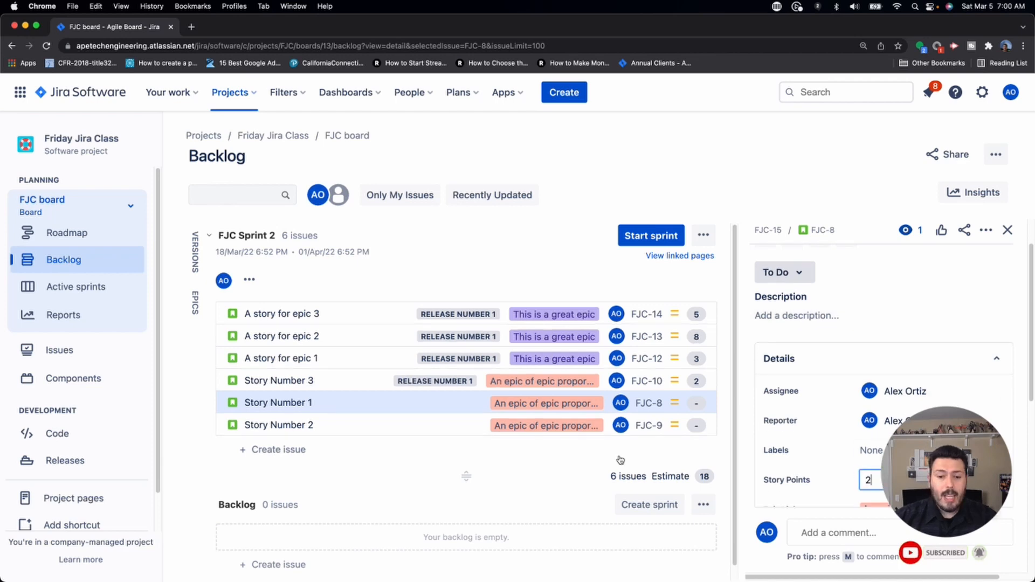
pyautogui.click(278, 425)
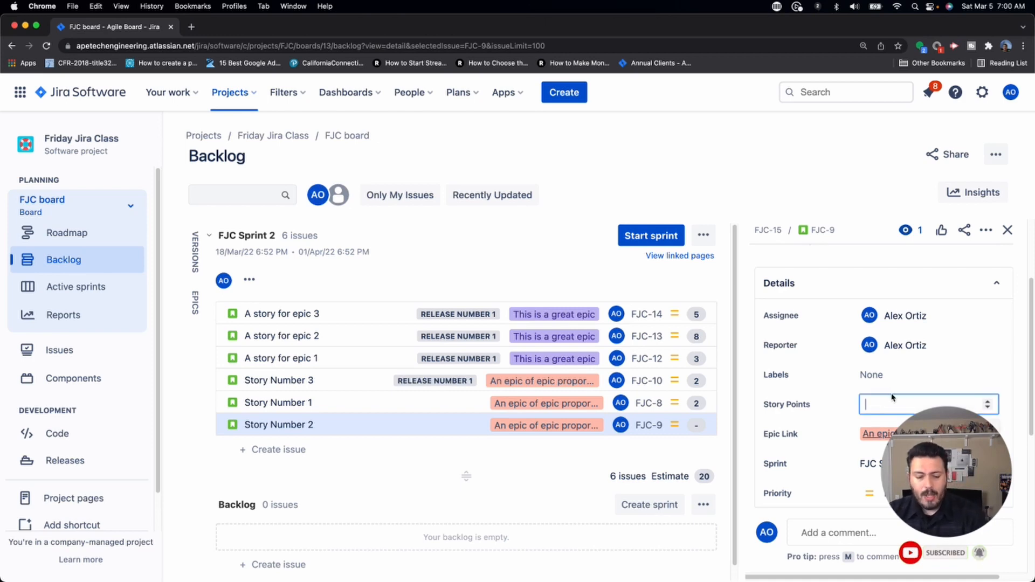
pyautogui.write('8')
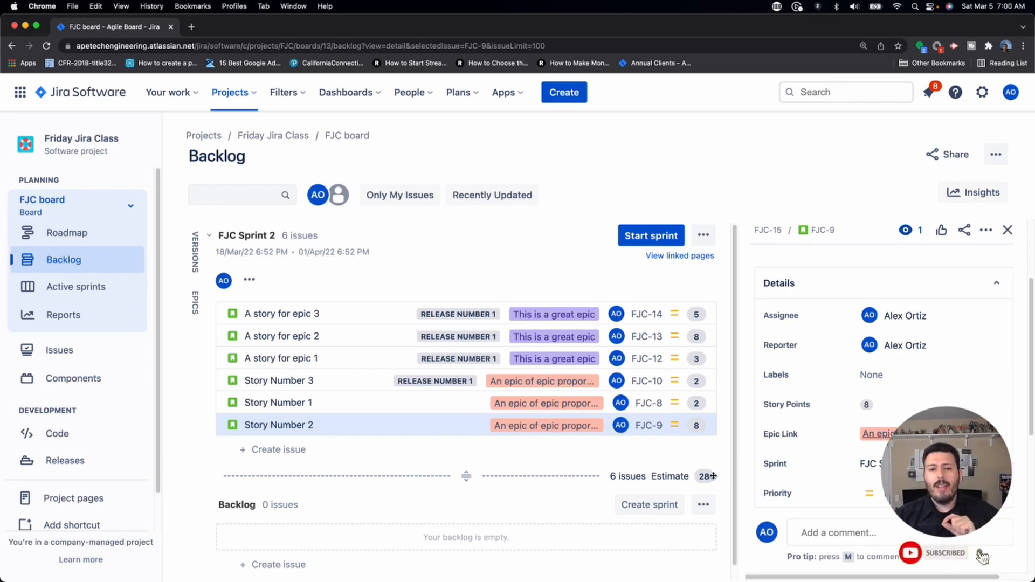
pyautogui.moveTo(249, 280)
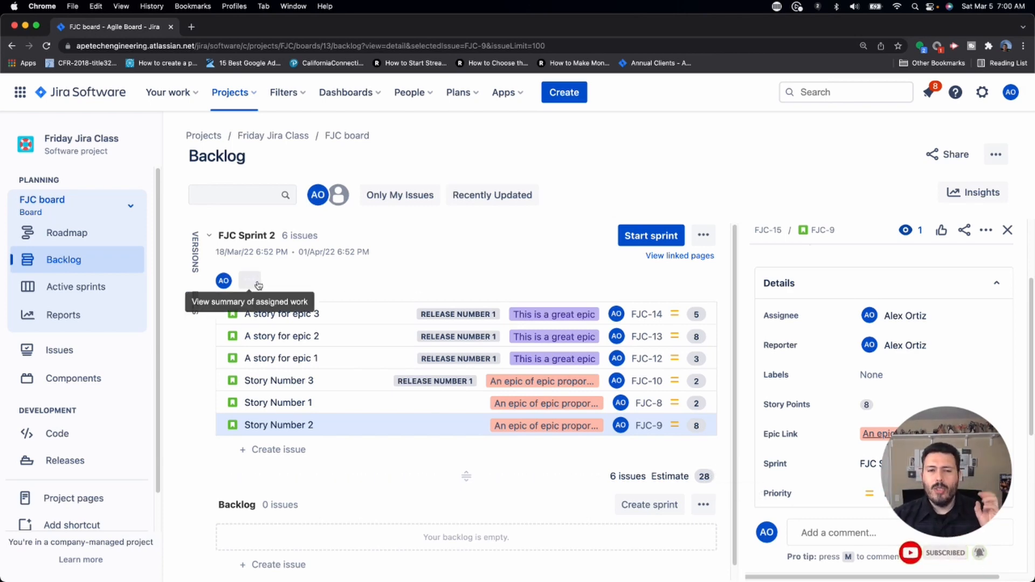
pyautogui.click(249, 280)
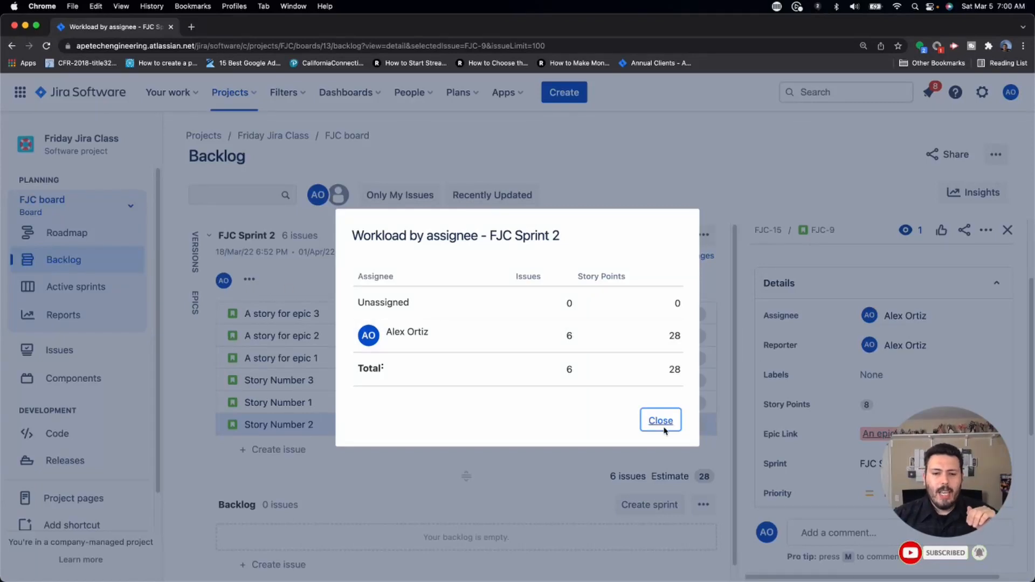
pyautogui.click(659, 420)
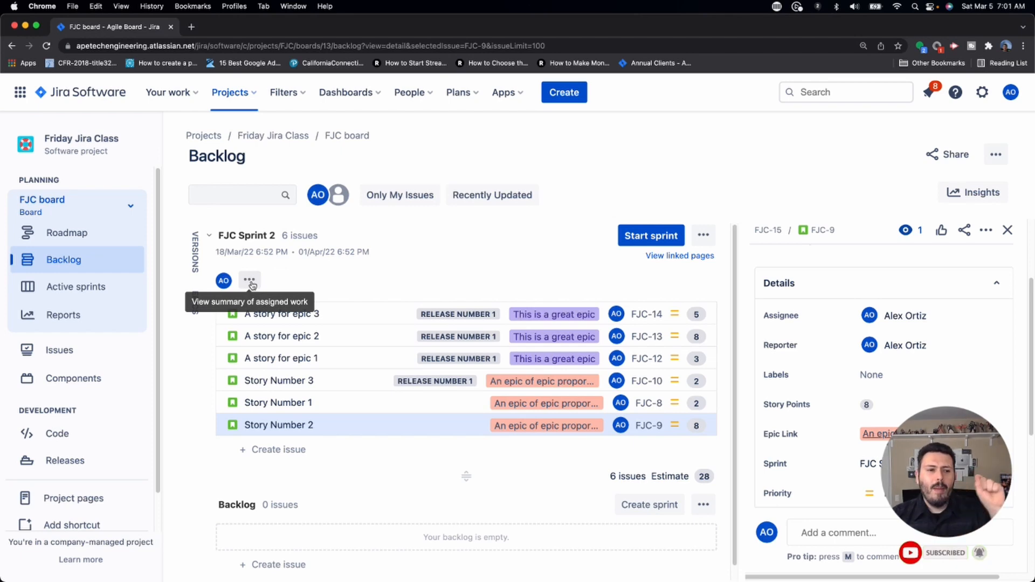
pyautogui.click(249, 280)
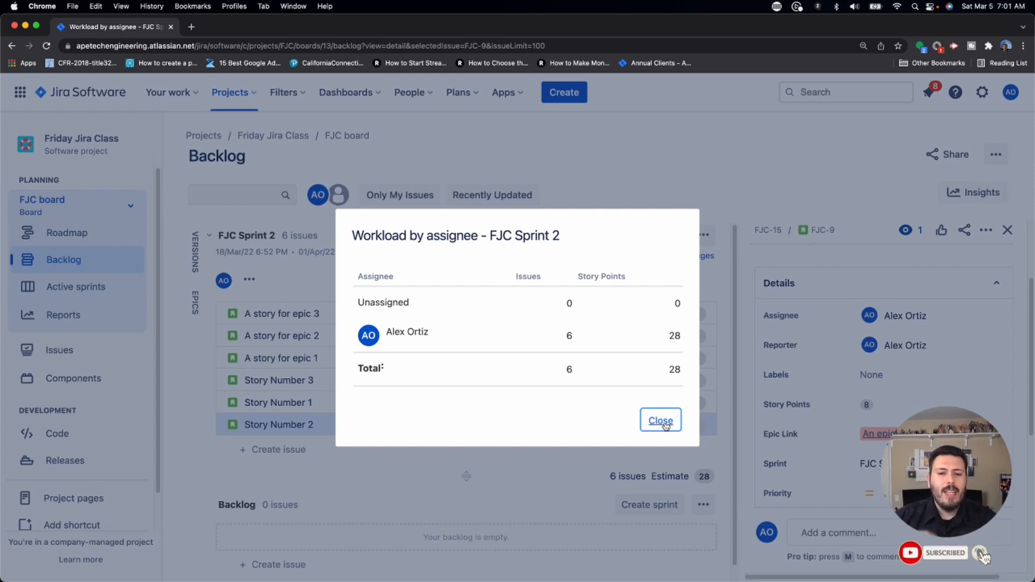
pyautogui.click(660, 420)
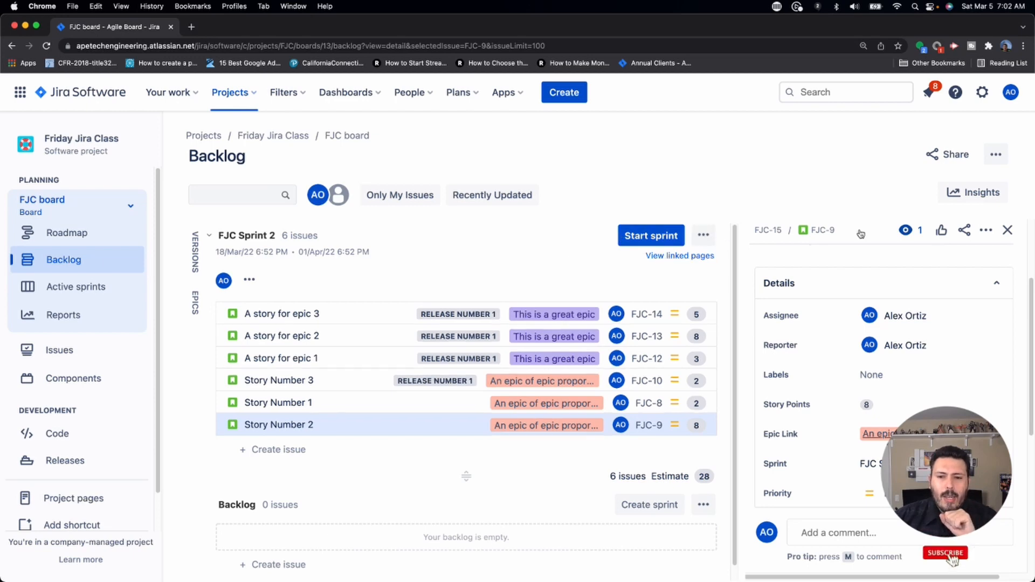
# Review FJC Sprint 2 insights showing 28 points on target for 23–29, mostly stories, then dismiss them.
pyautogui.click(1008, 230)
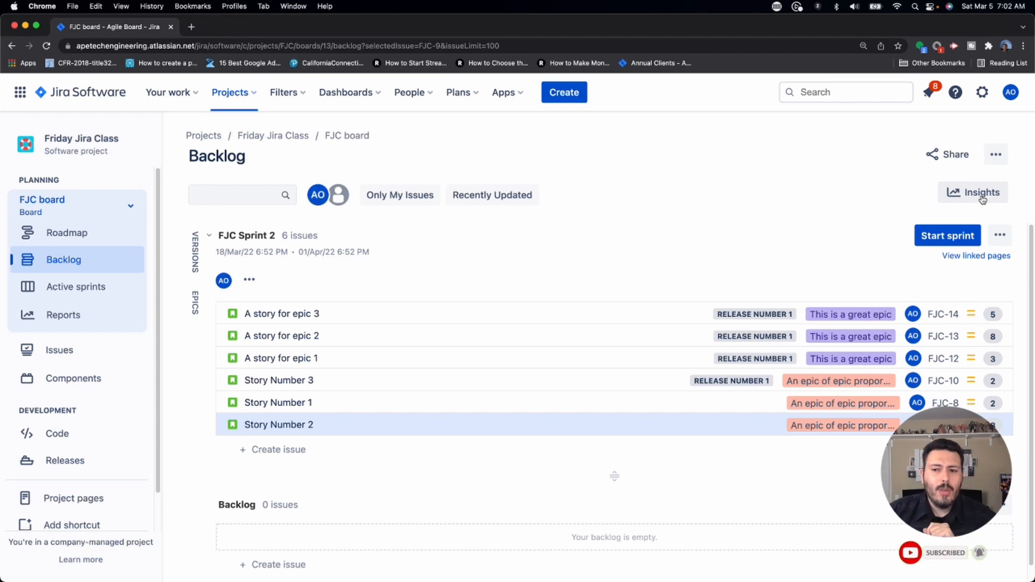
pyautogui.click(971, 192)
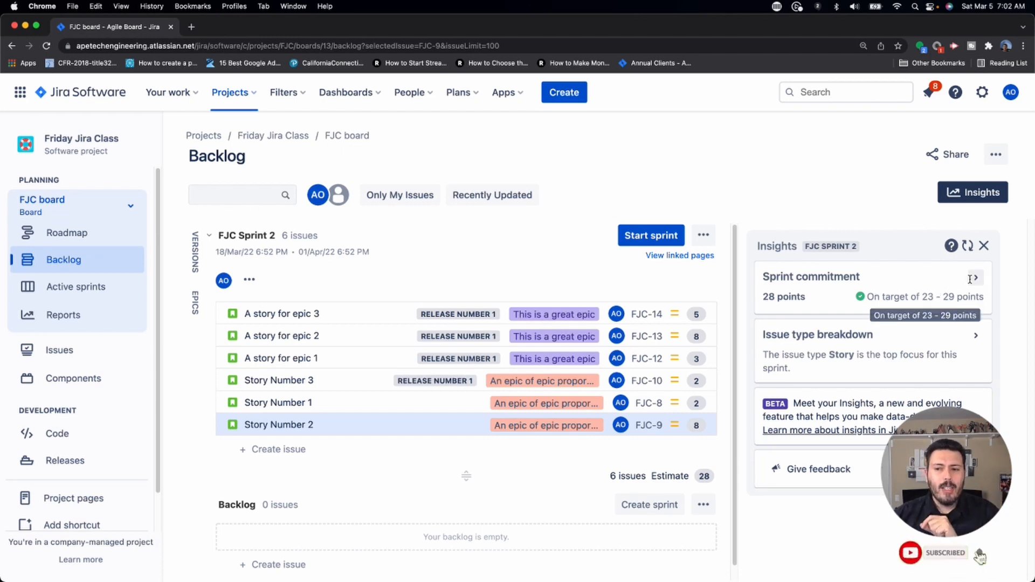
pyautogui.click(972, 278)
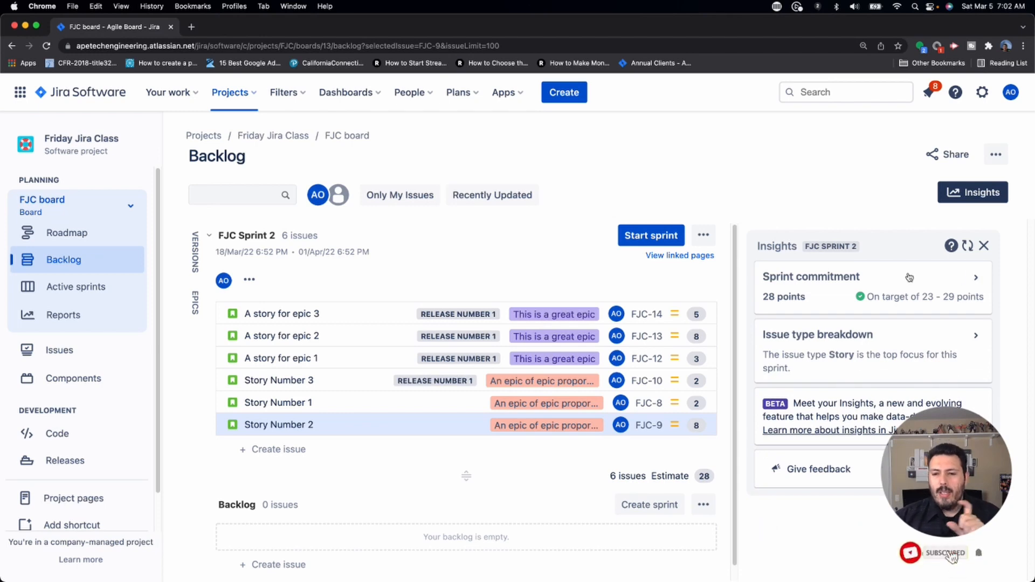
pyautogui.moveTo(964, 296)
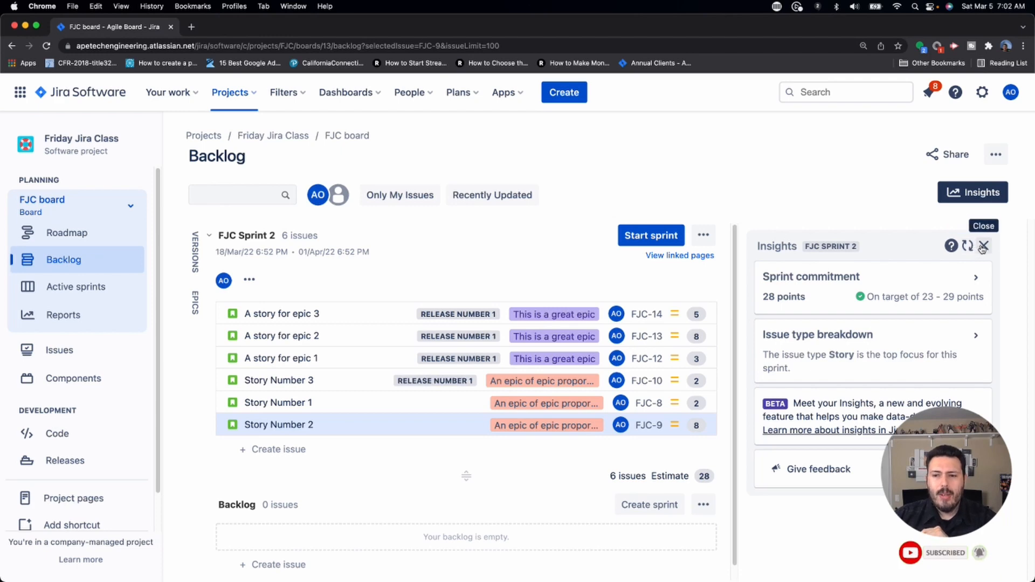
pyautogui.click(981, 246)
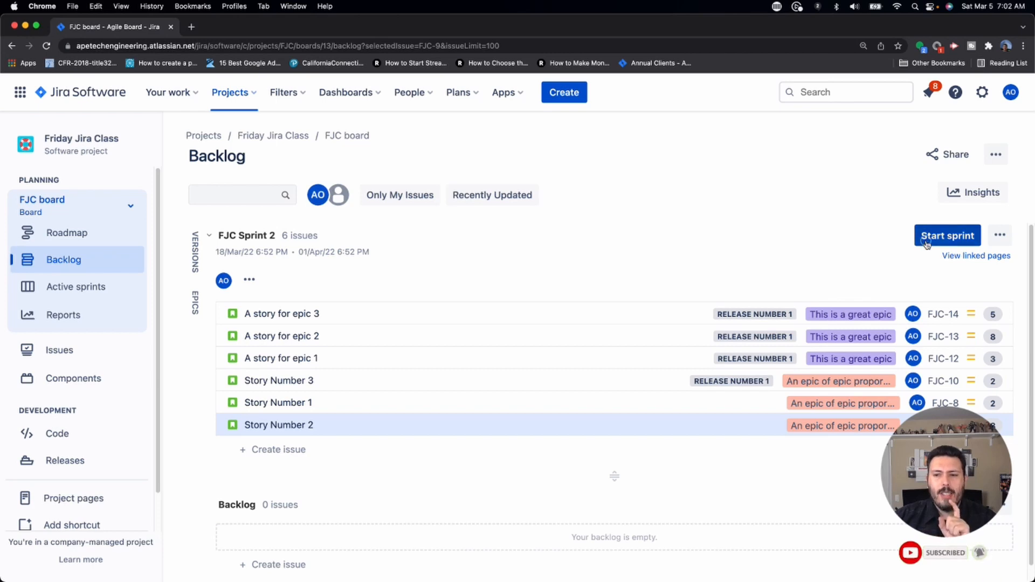
# Start FJC Sprint 2 with a 2-week duration so all six stories land in To Do.
pyautogui.click(947, 235)
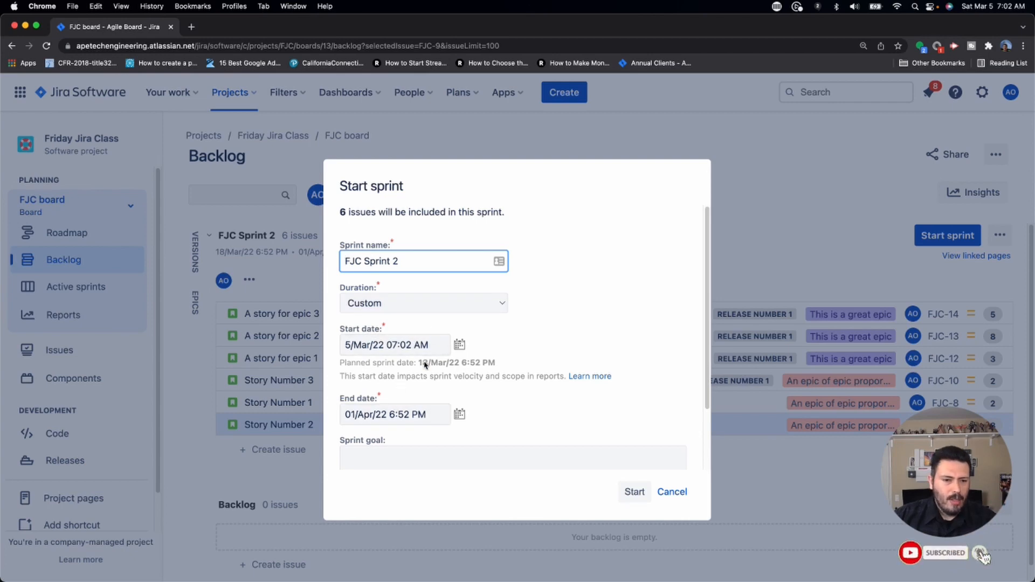
pyautogui.click(422, 302)
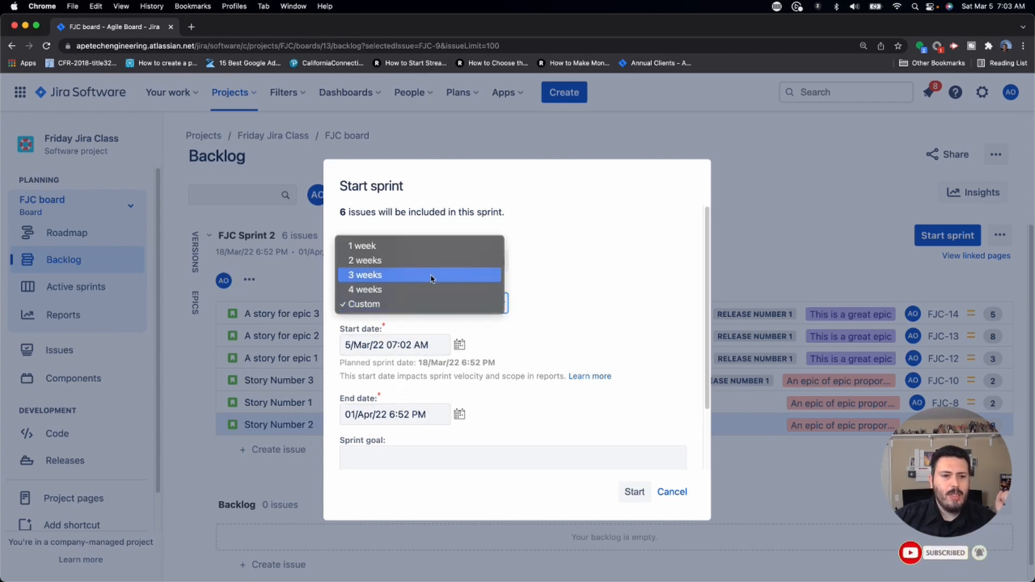
pyautogui.click(363, 260)
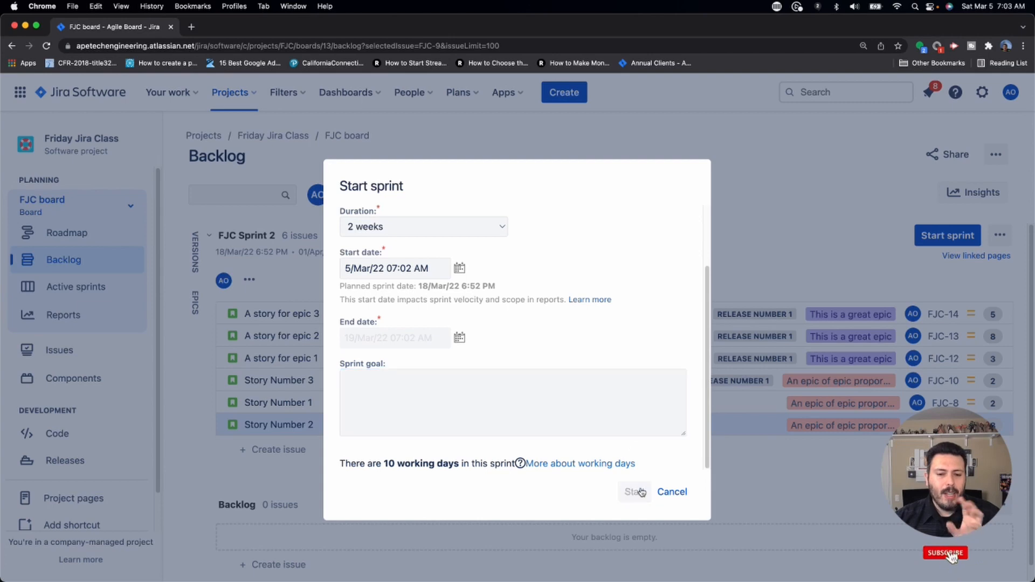
pyautogui.click(633, 492)
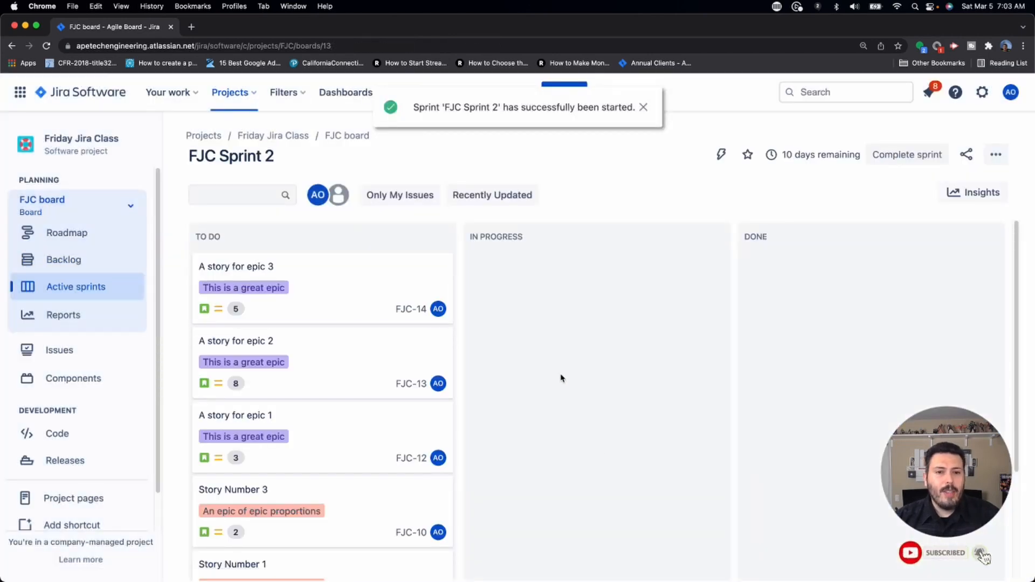